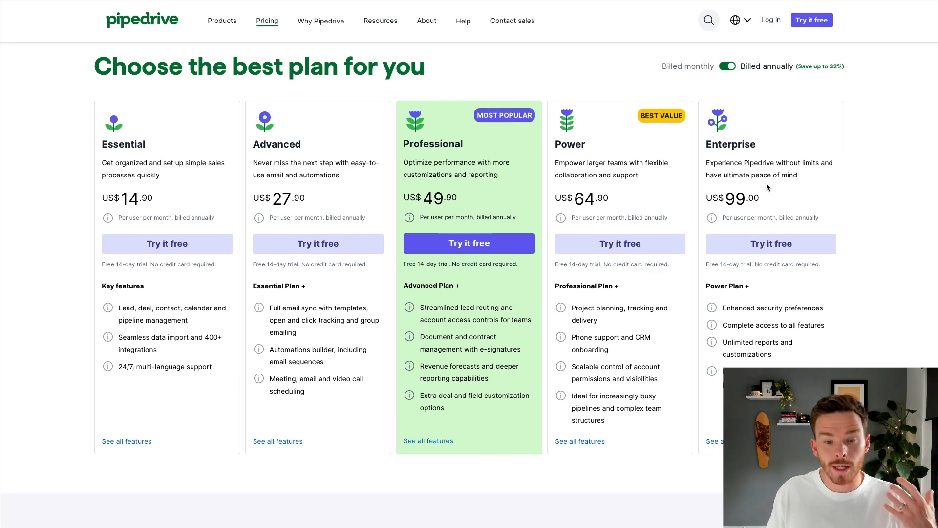
{"action": "mouse_move", "coordinate": [470, 117]}
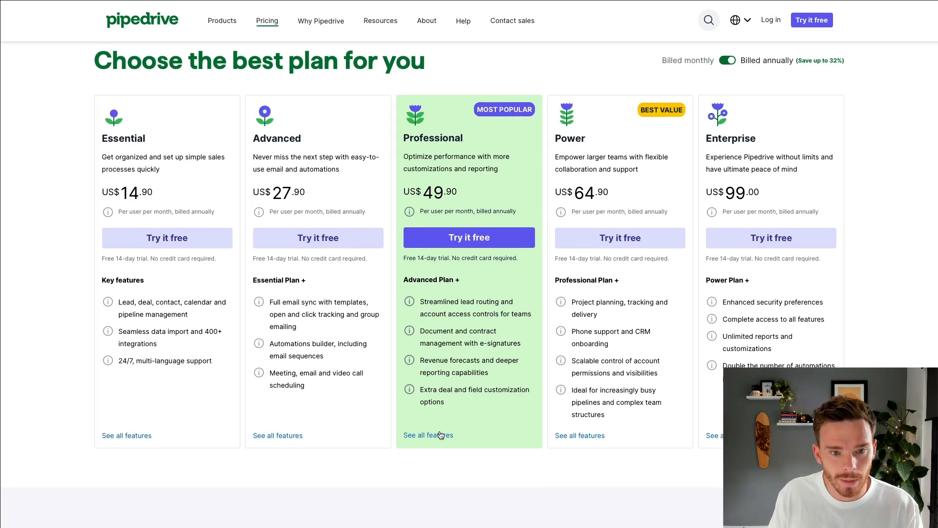
Step: Open the full plan comparison and find the Automatic assignment row
{"action": "left_click", "coordinate": [428, 435]}
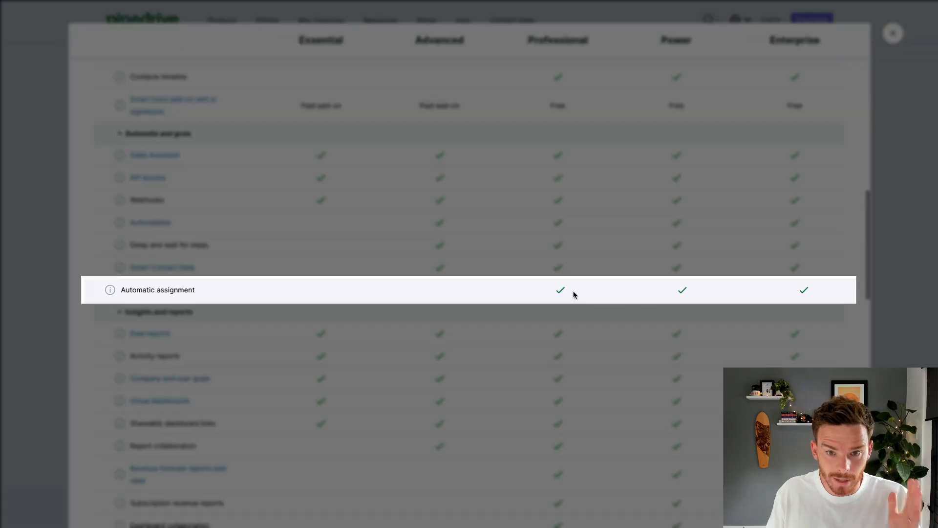
{"action": "mouse_move", "coordinate": [921, 69]}
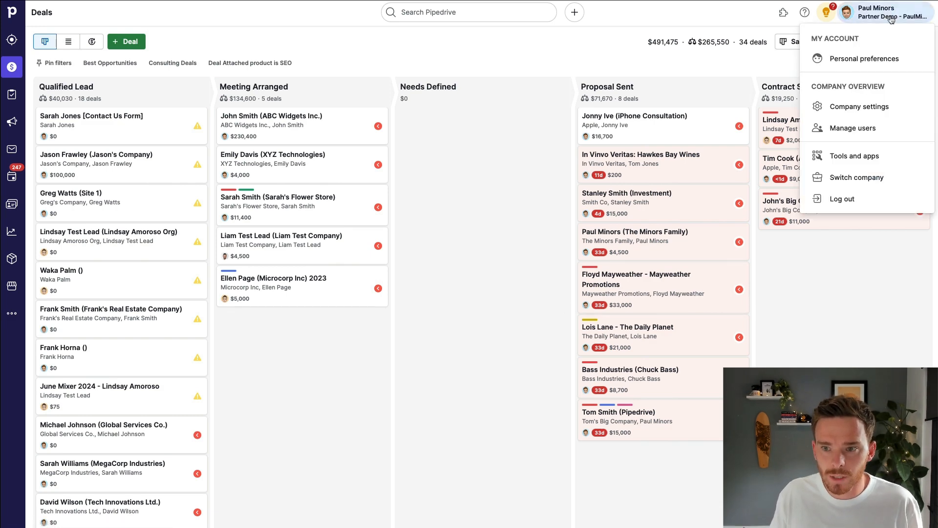
Step: Go to Tools and apps and select Automatic assignment in the sidebar
{"action": "left_click", "coordinate": [855, 155]}
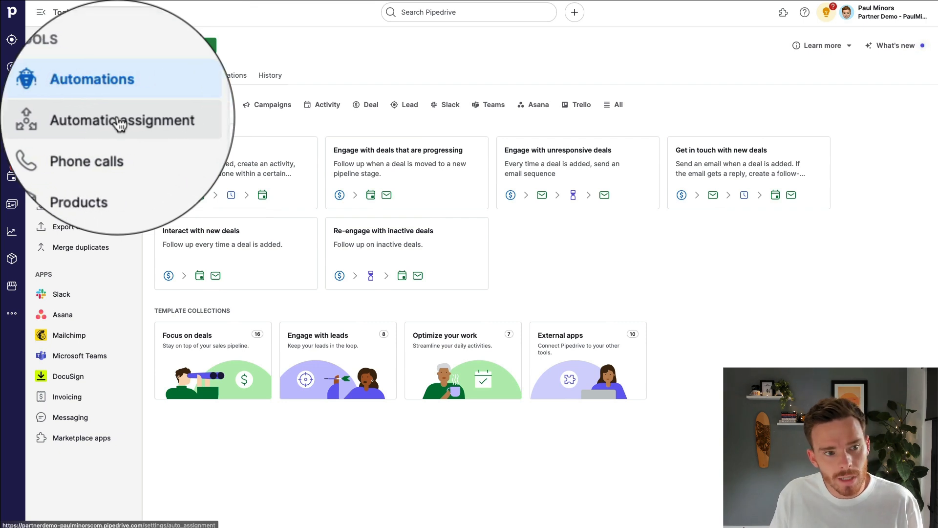
{"action": "left_click", "coordinate": [123, 120]}
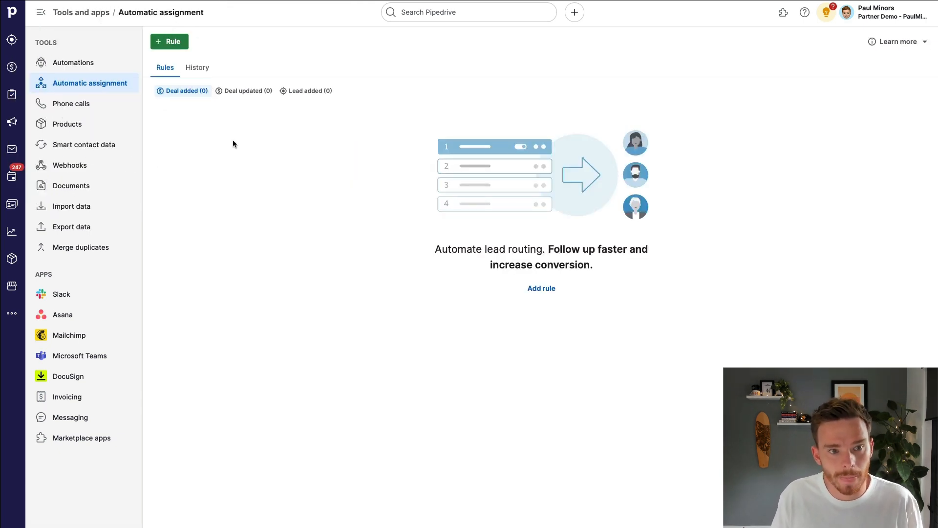
{"action": "mouse_move", "coordinate": [192, 107]}
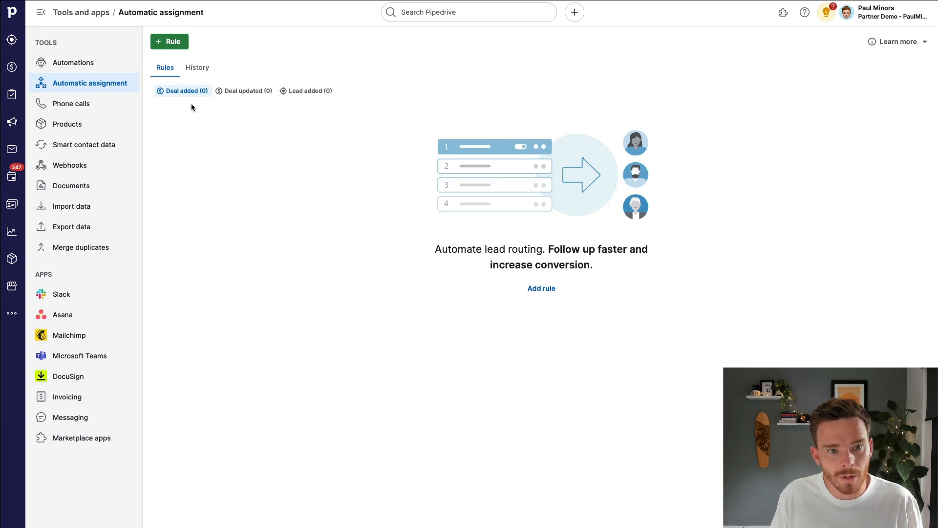
Step: Start a new rule, compare Deal and Lead events, and settle on Deal added
{"action": "left_click", "coordinate": [170, 41]}
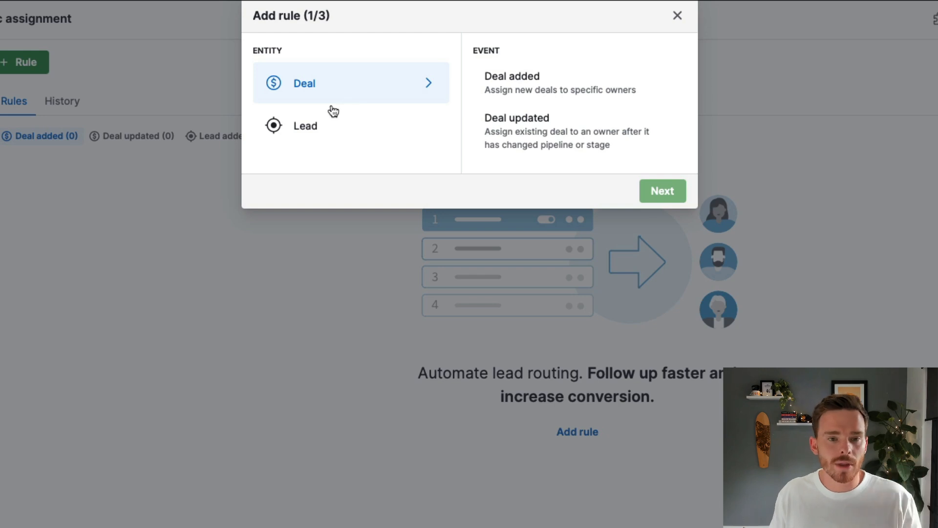
{"action": "mouse_move", "coordinate": [371, 105]}
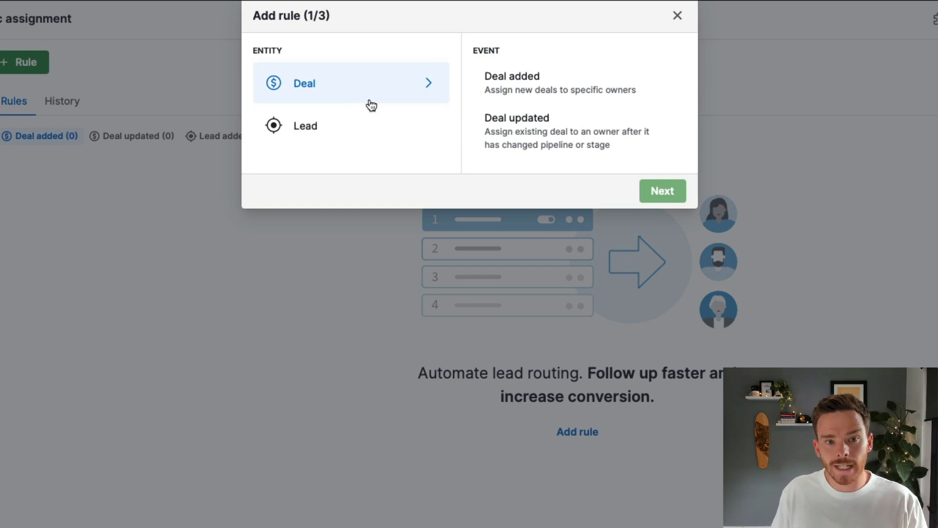
{"action": "left_click", "coordinate": [559, 83]}
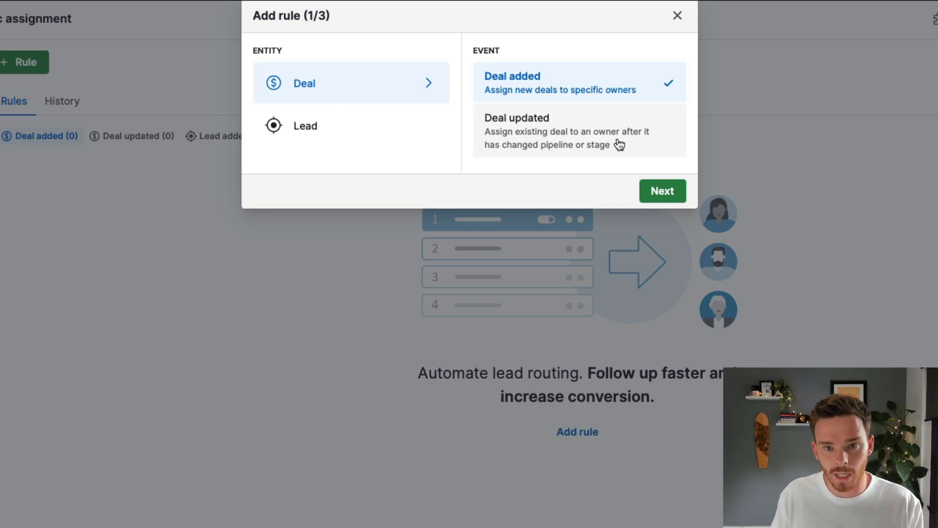
{"action": "left_click", "coordinate": [565, 131]}
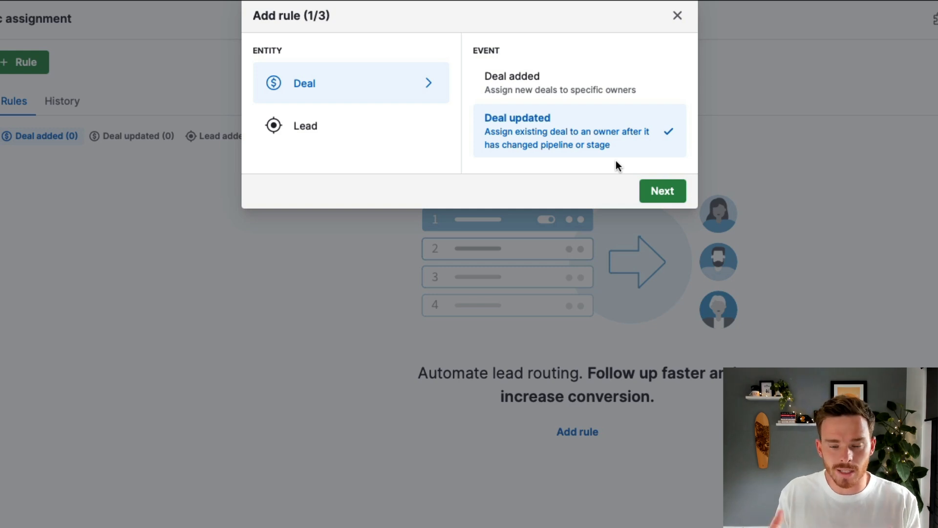
{"action": "left_click", "coordinate": [323, 126]}
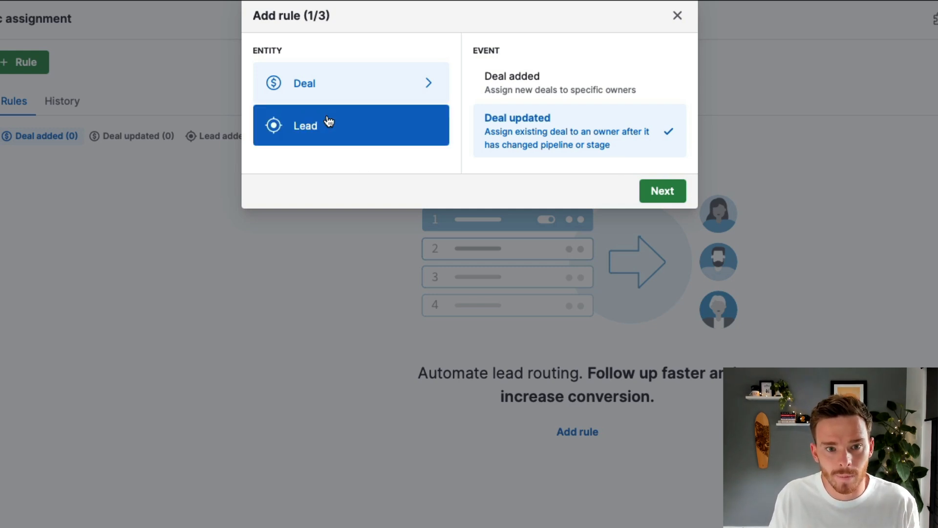
{"action": "left_click", "coordinate": [305, 125]}
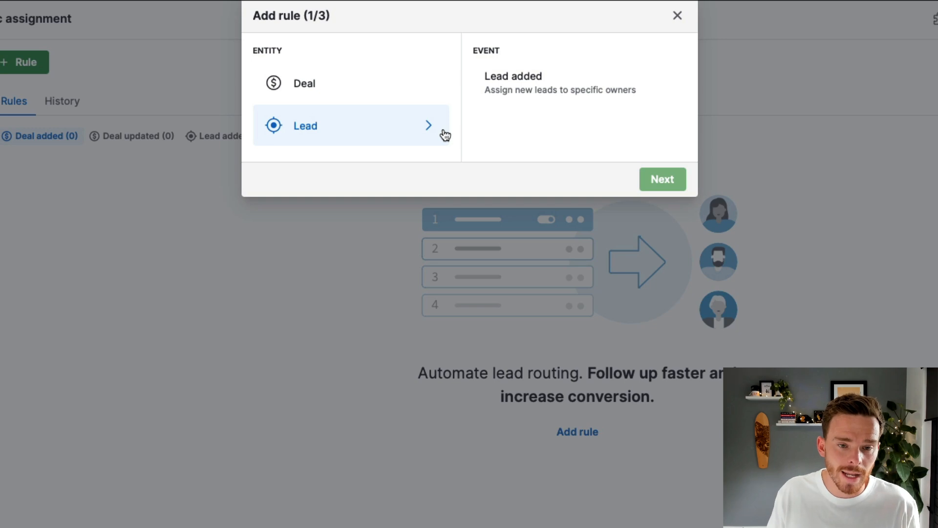
{"action": "left_click", "coordinate": [513, 82]}
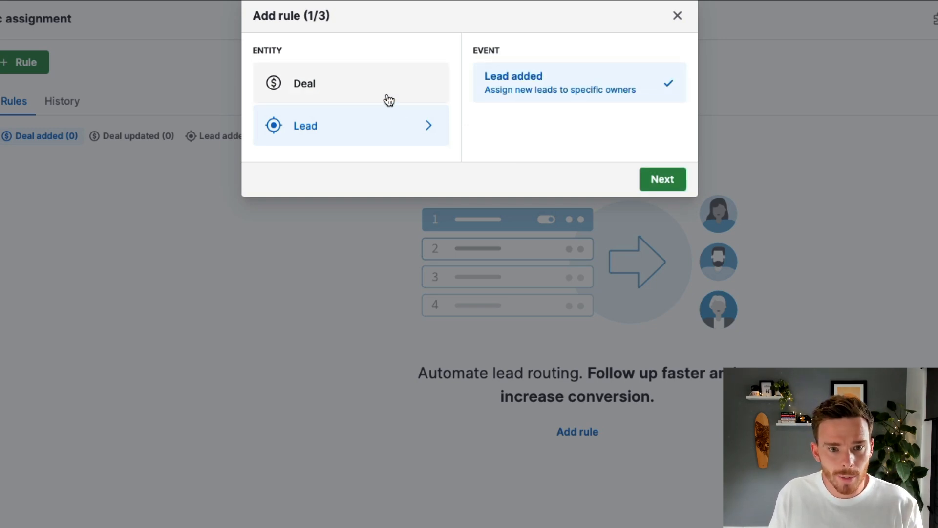
{"action": "left_click", "coordinate": [303, 83]}
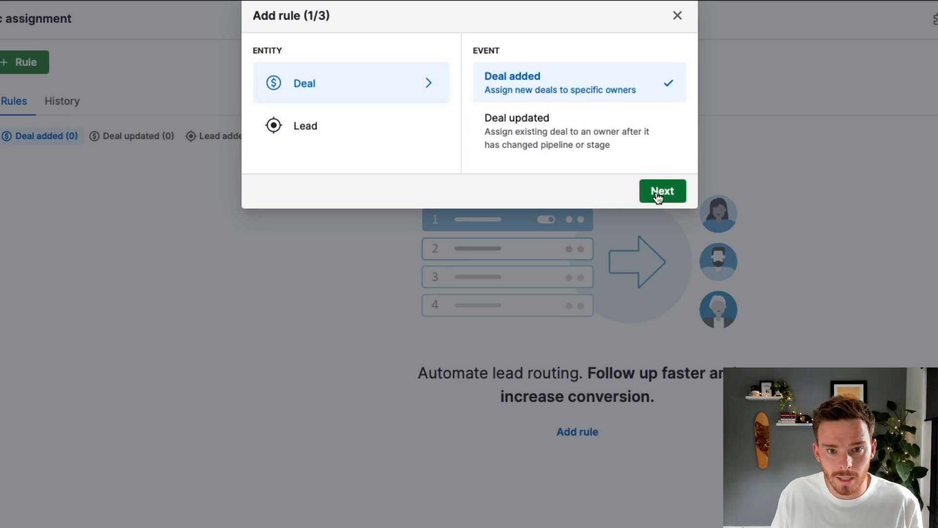
Step: Add the condition 'Organization address country is New Zealand' and set assignee type to User
{"action": "left_click", "coordinate": [661, 190]}
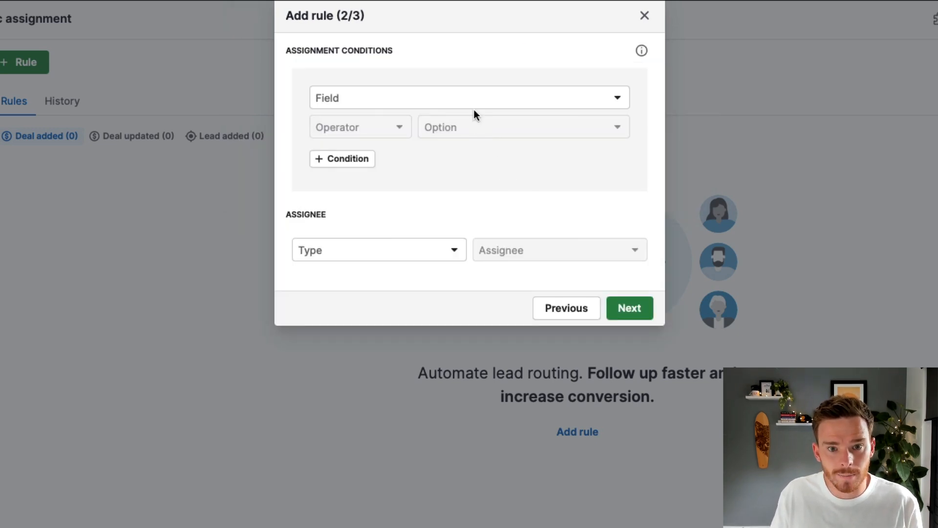
{"action": "left_click", "coordinate": [469, 98]}
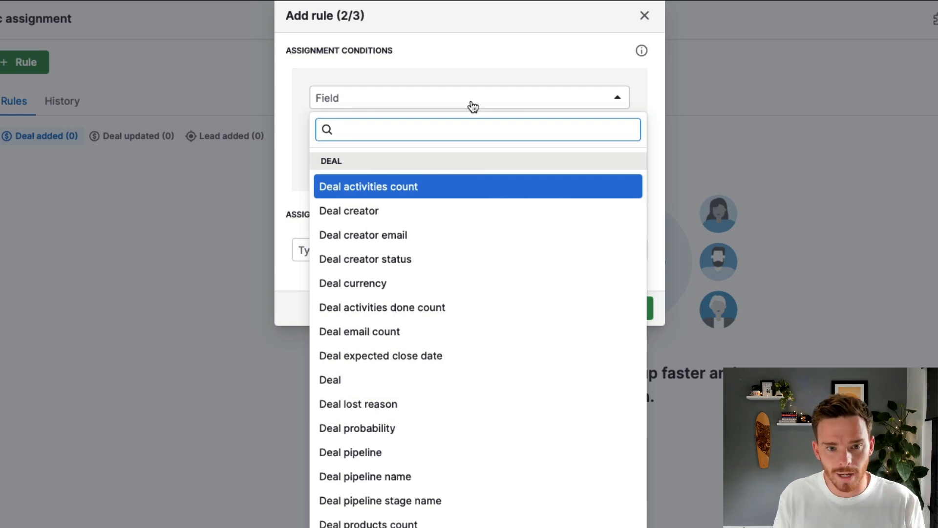
{"action": "type", "text": "address"}
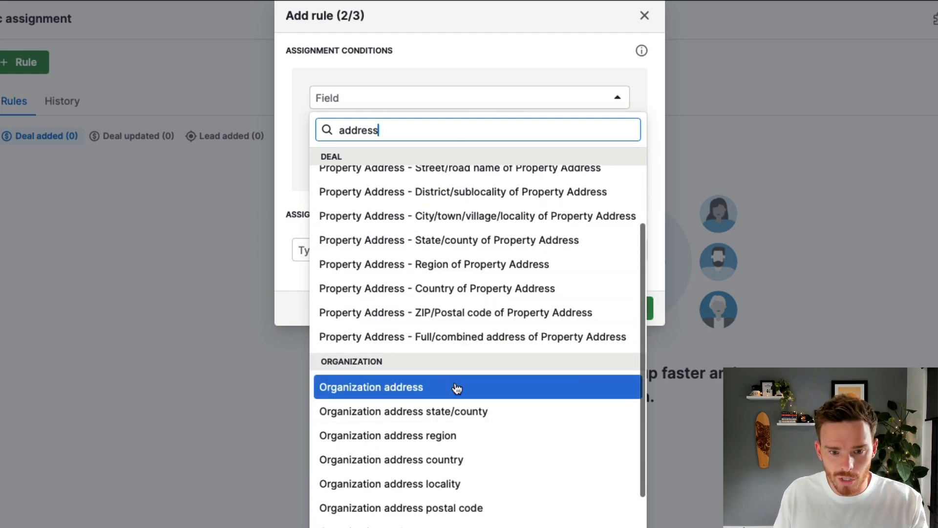
{"action": "mouse_move", "coordinate": [535, 435]}
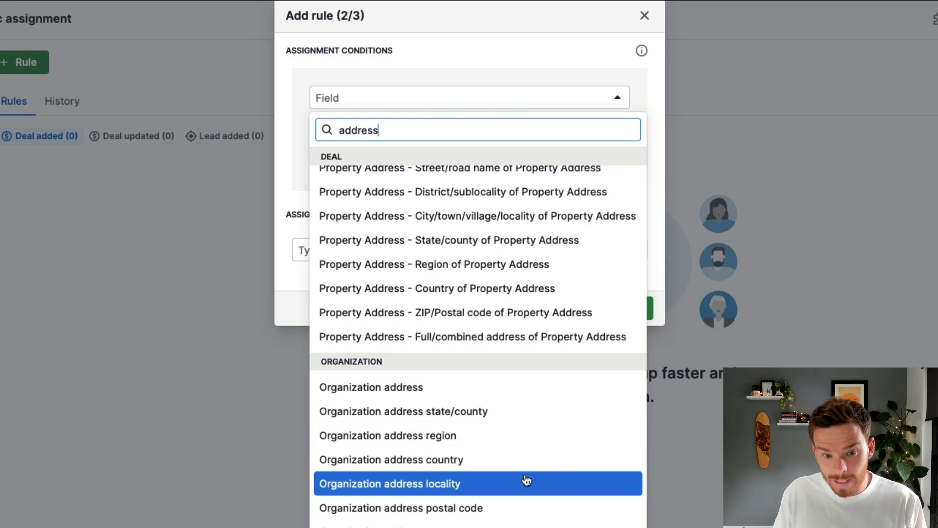
{"action": "mouse_move", "coordinate": [511, 458]}
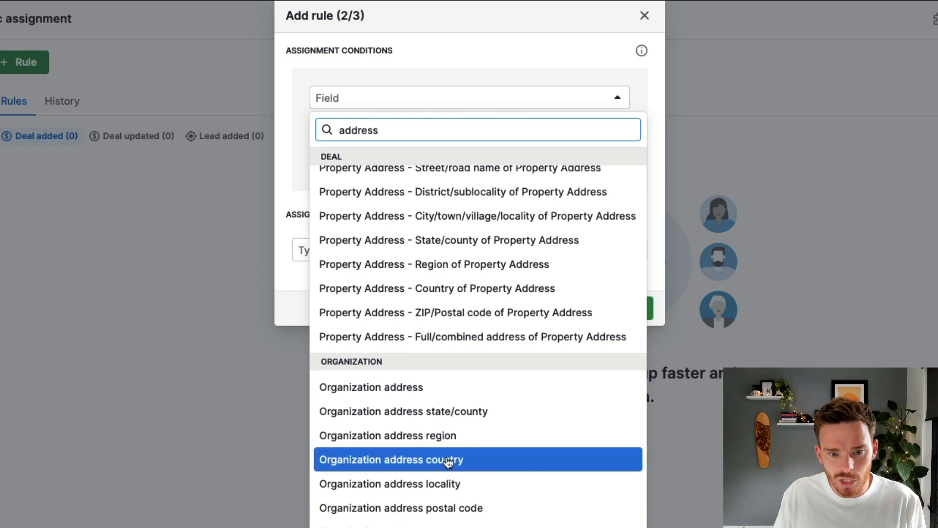
{"action": "left_click", "coordinate": [390, 458]}
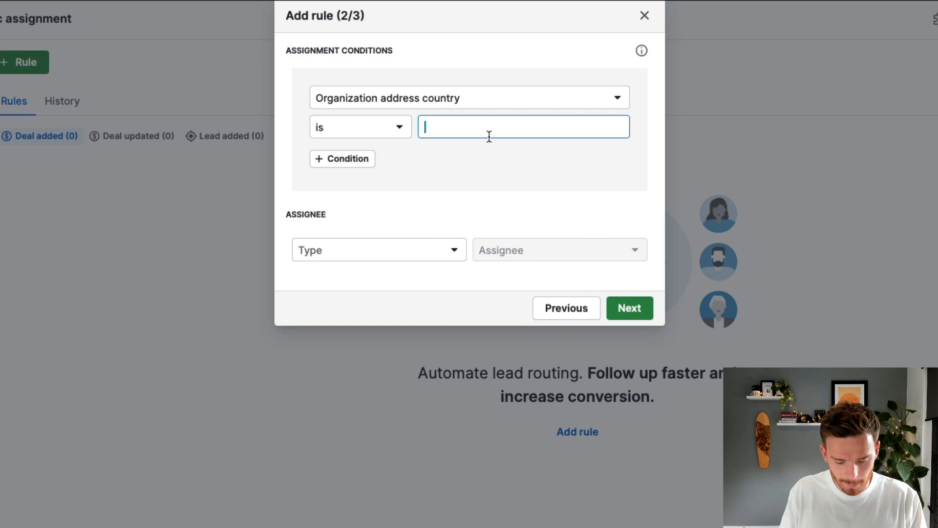
{"action": "type", "text": "New Zealand"}
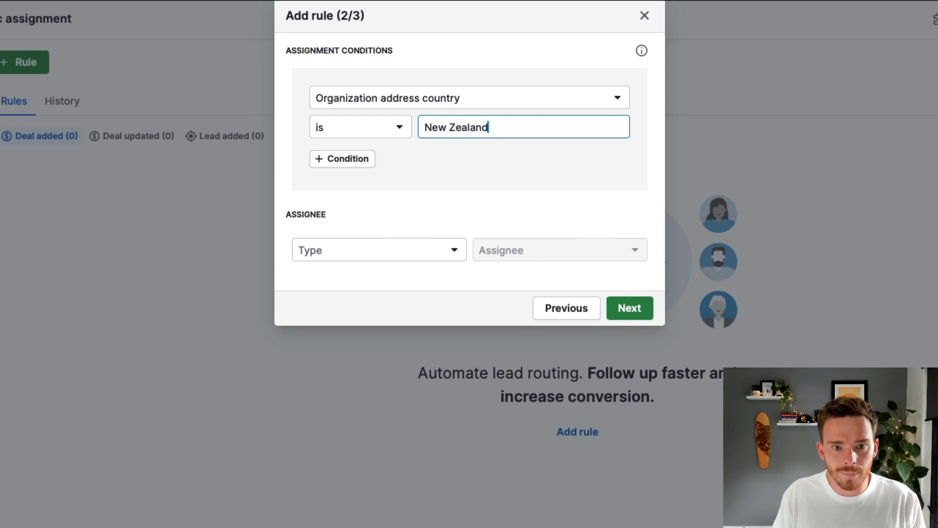
{"action": "left_click", "coordinate": [379, 249]}
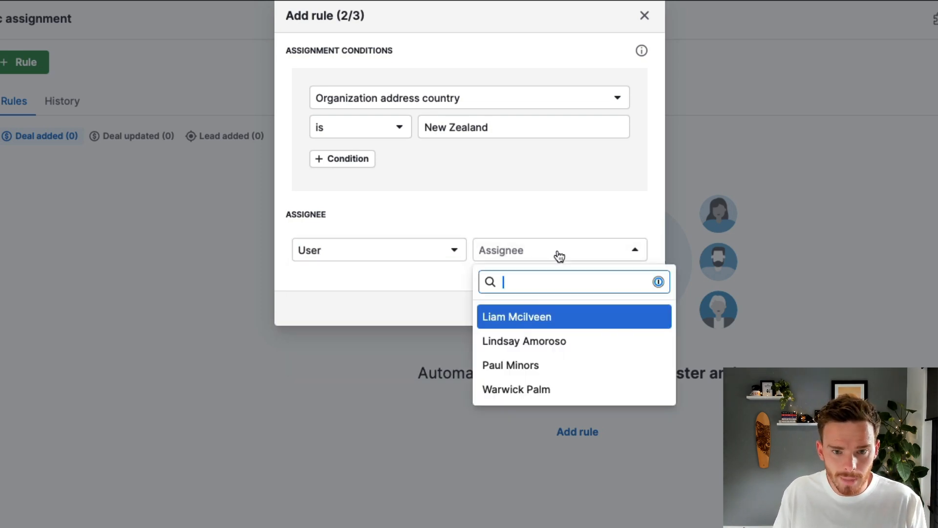
{"action": "left_click", "coordinate": [516, 317]}
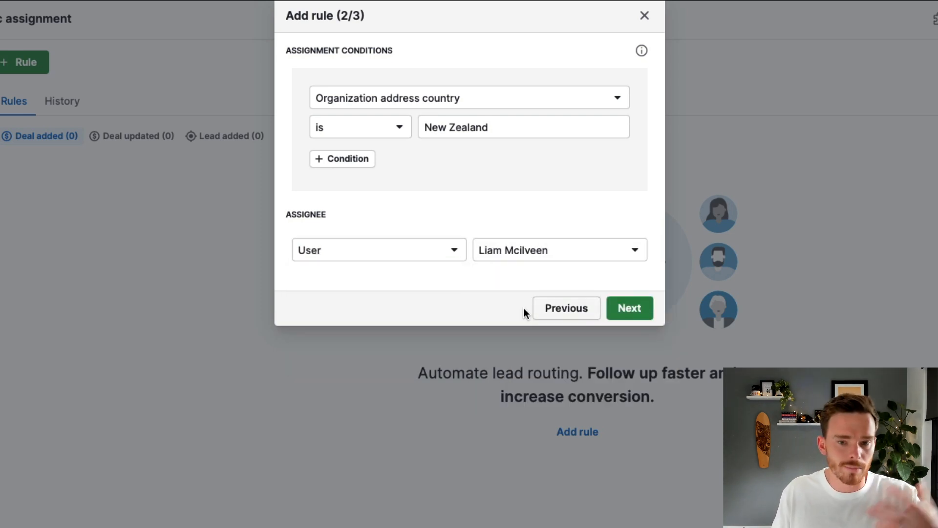
{"action": "mouse_move", "coordinate": [416, 283]}
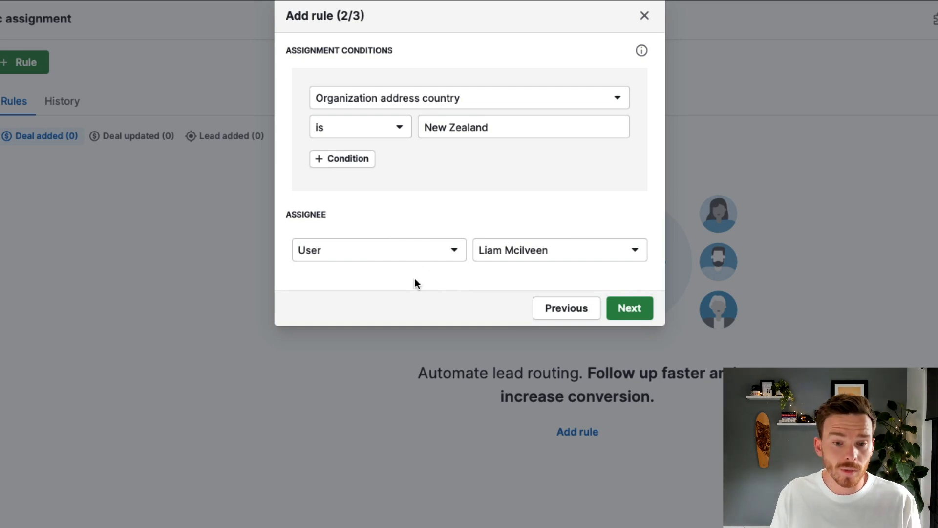
{"action": "left_click", "coordinate": [377, 250]}
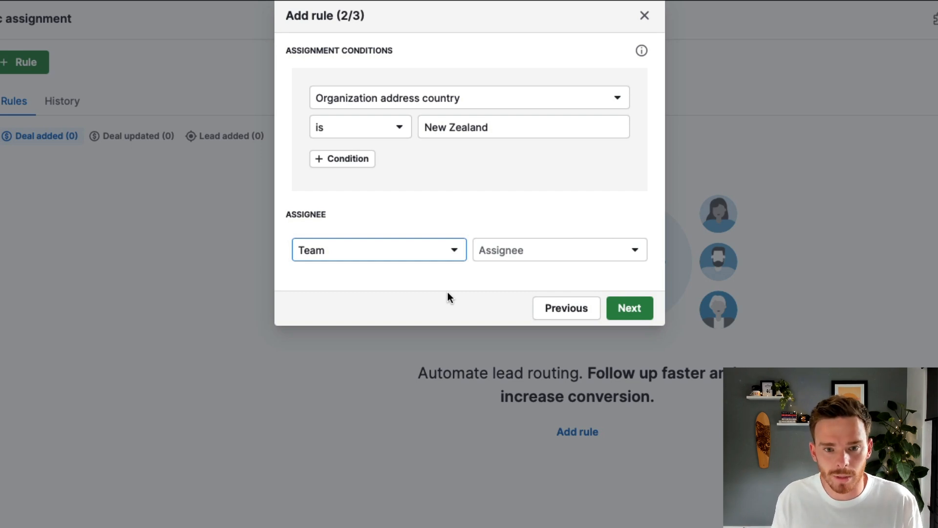
{"action": "left_click", "coordinate": [558, 250]}
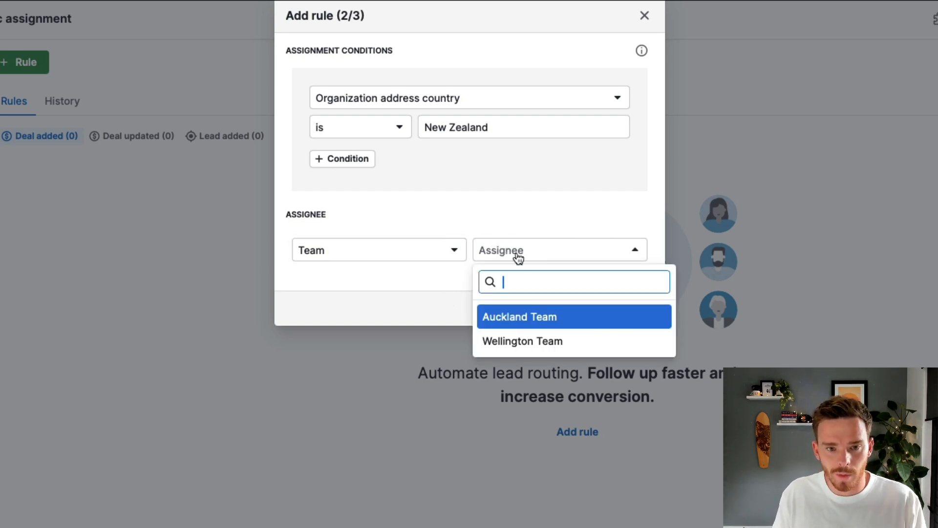
{"action": "left_click", "coordinate": [519, 317]}
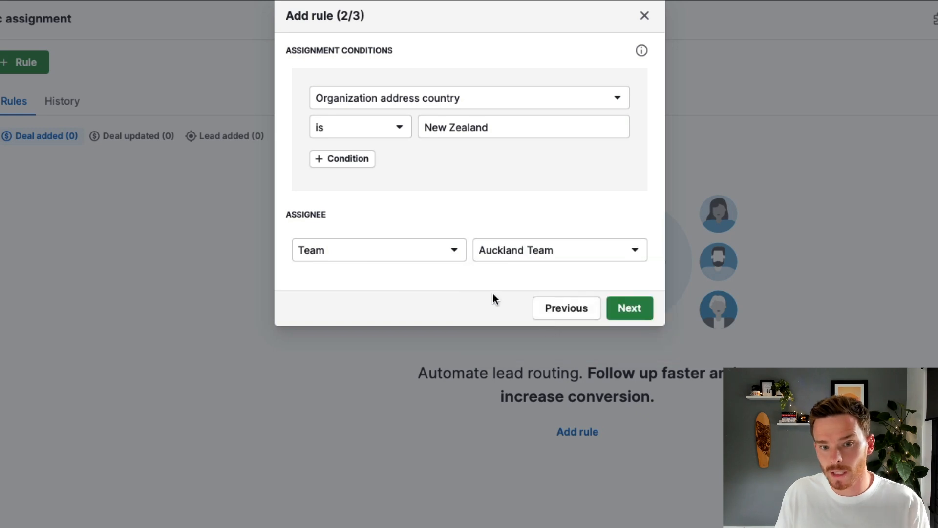
{"action": "mouse_move", "coordinate": [494, 294]}
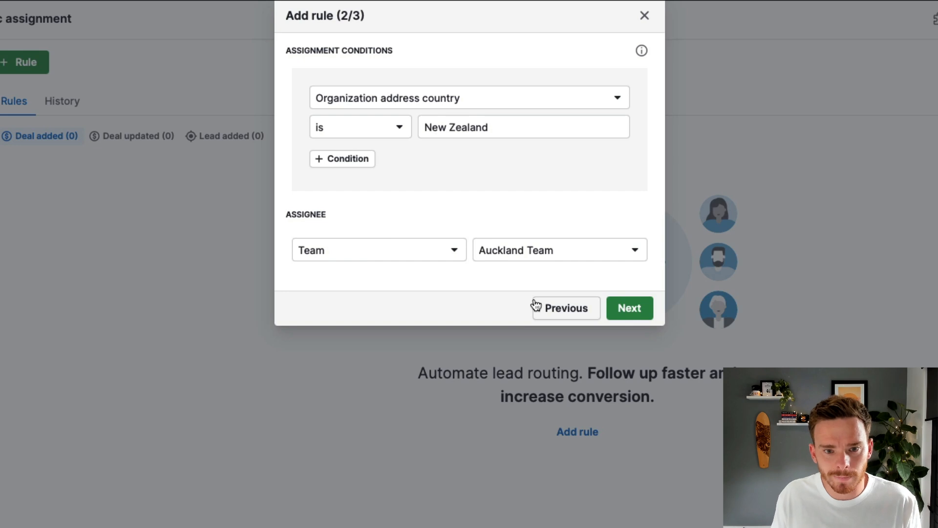
{"action": "left_click", "coordinate": [378, 249]}
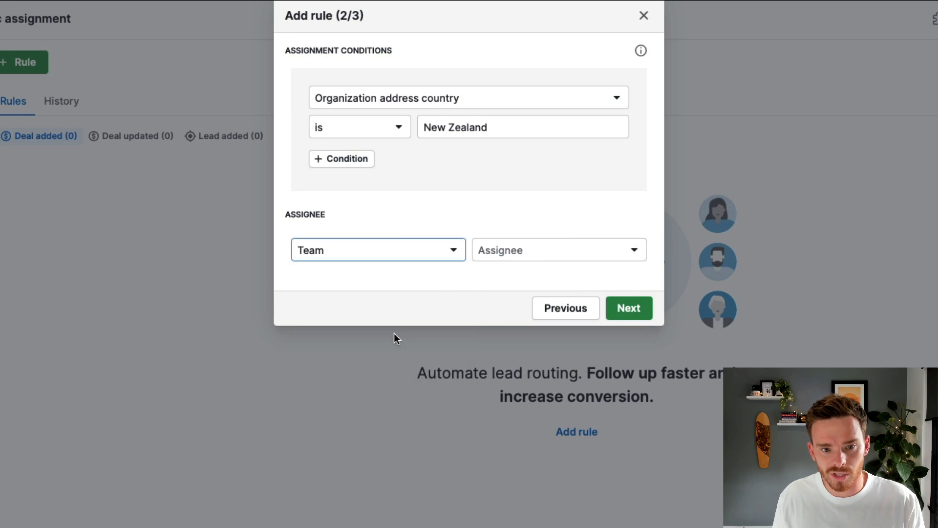
{"action": "left_click", "coordinate": [378, 249]}
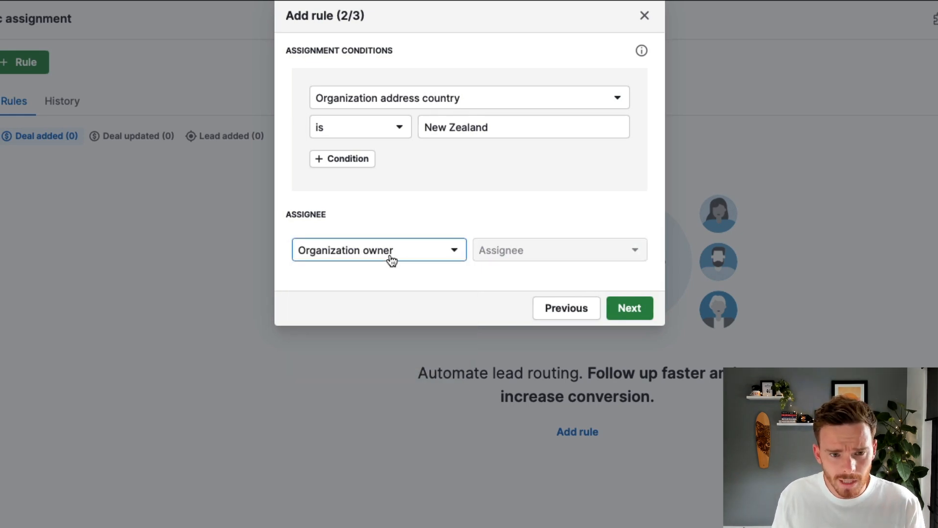
{"action": "left_click", "coordinate": [378, 249]}
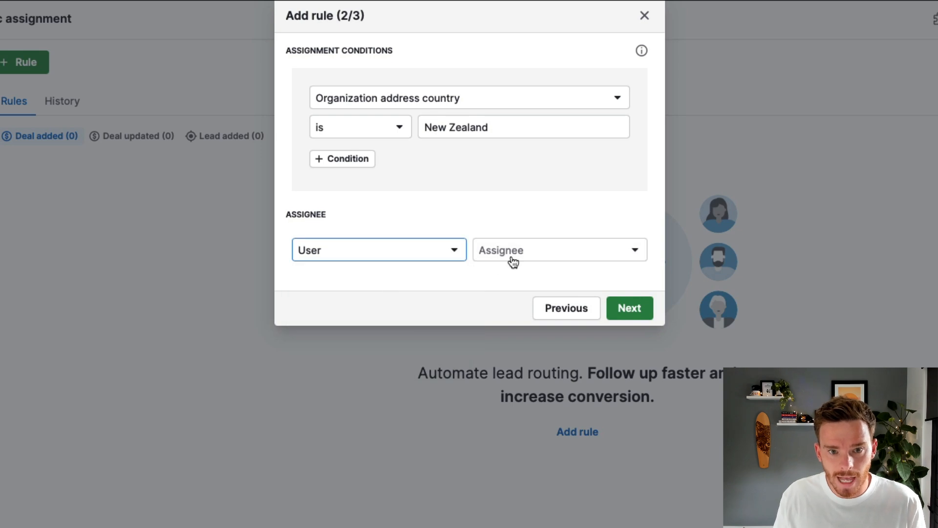
{"action": "left_click", "coordinate": [558, 250]}
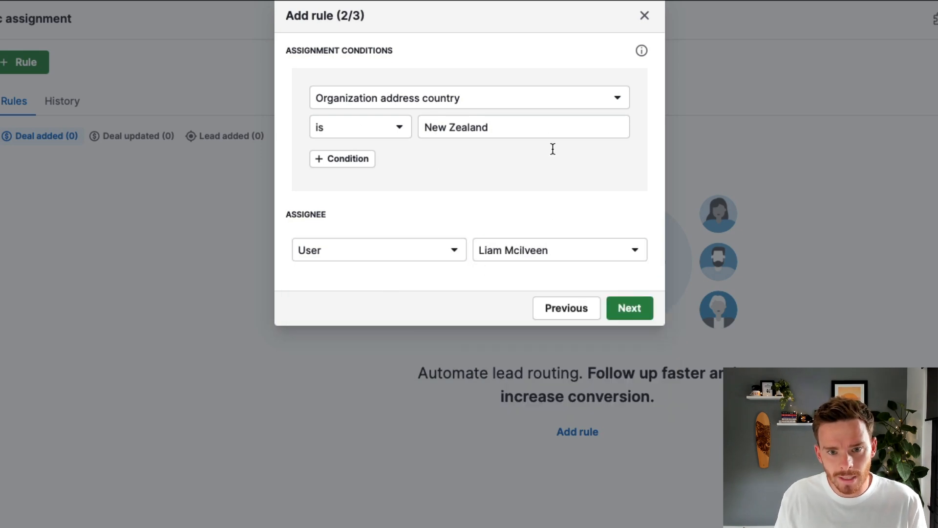
{"action": "mouse_move", "coordinate": [510, 258]}
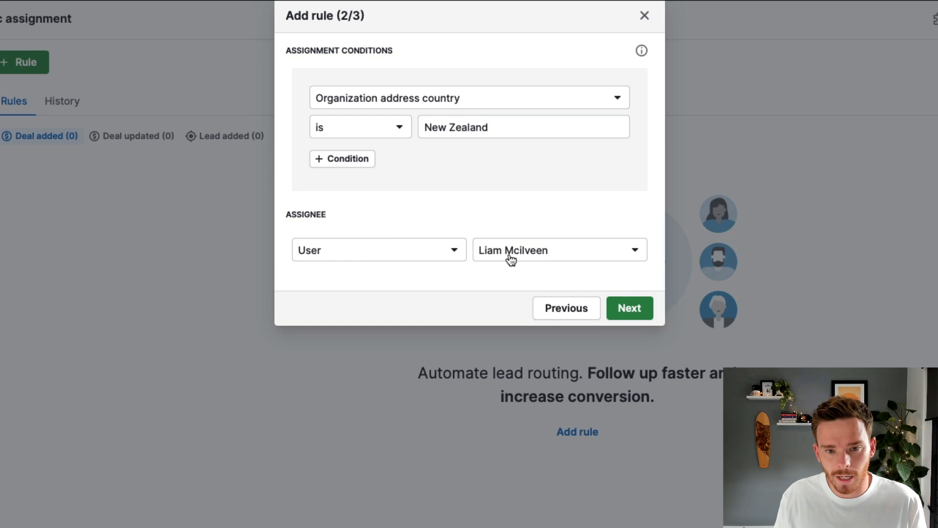
Step: Name the rule 'New Deal (NZ) » Assign to Liam', set it active and save
{"action": "left_click", "coordinate": [628, 307]}
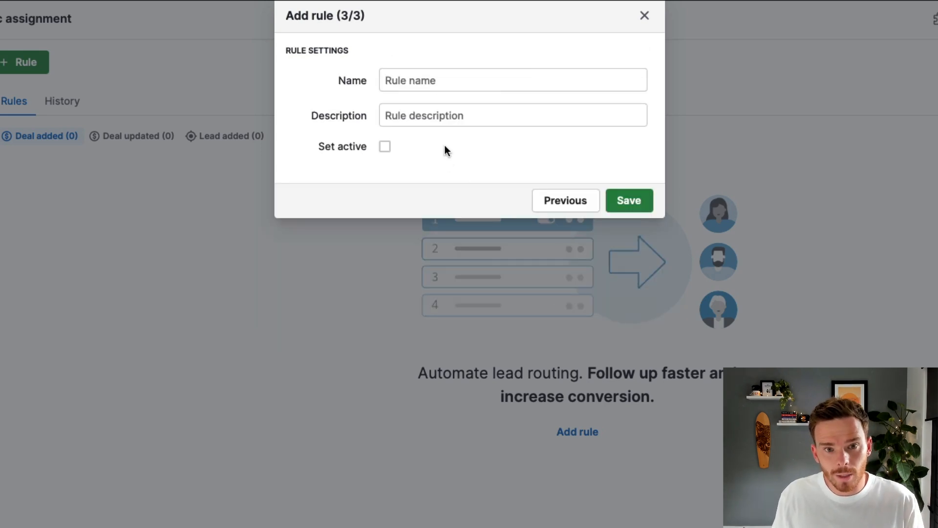
{"action": "type", "text": "New Deal (NZ) » Assign to Liam"}
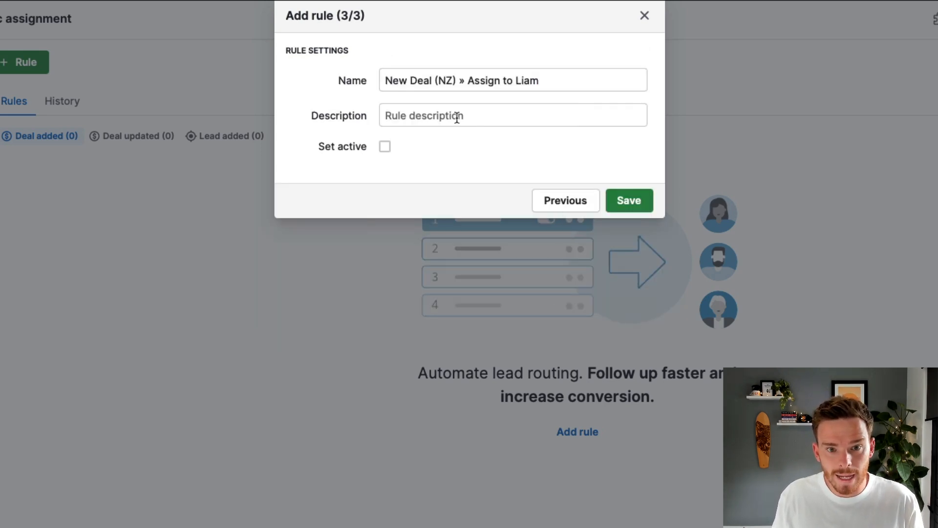
{"action": "left_click", "coordinate": [384, 146]}
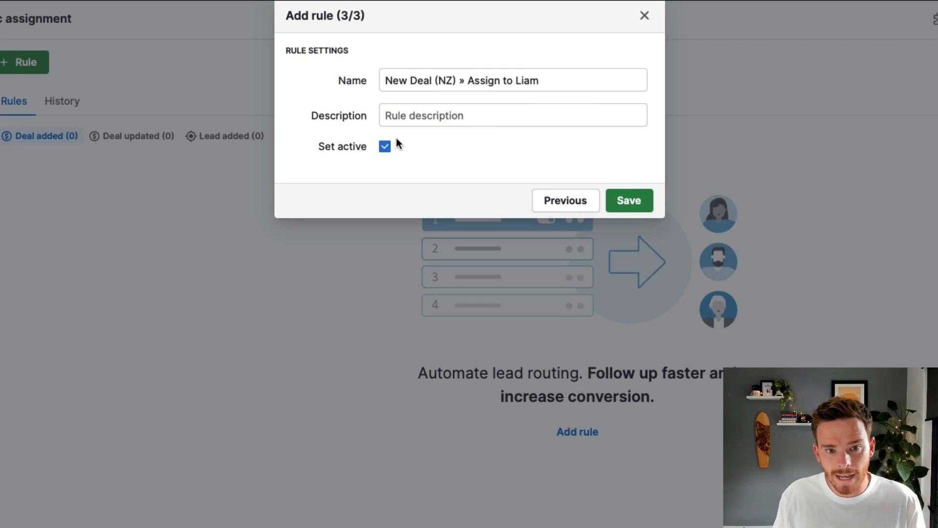
{"action": "left_click", "coordinate": [628, 200]}
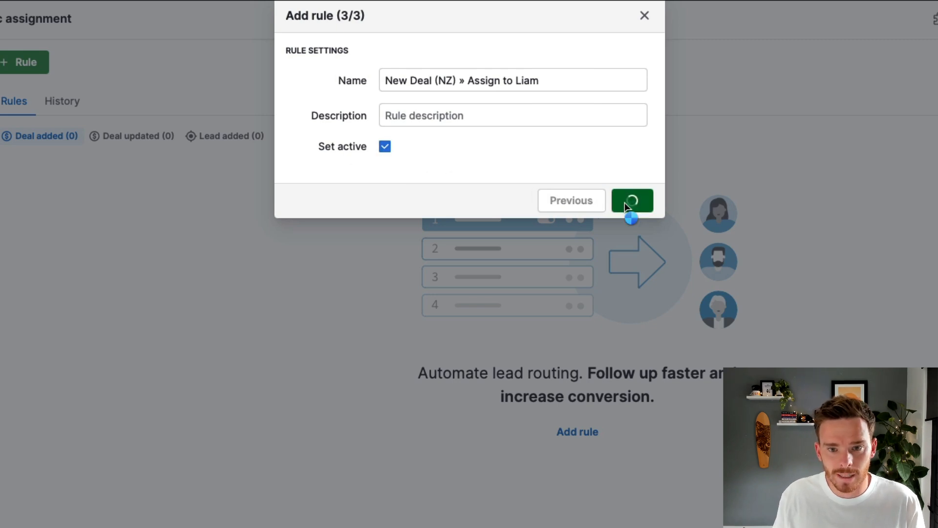
{"action": "left_click", "coordinate": [632, 200]}
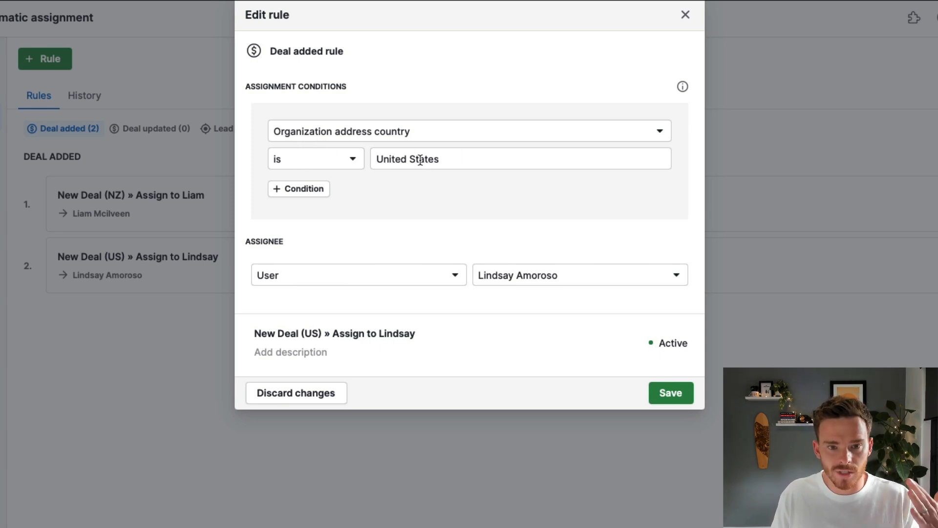
{"action": "mouse_move", "coordinate": [296, 280]}
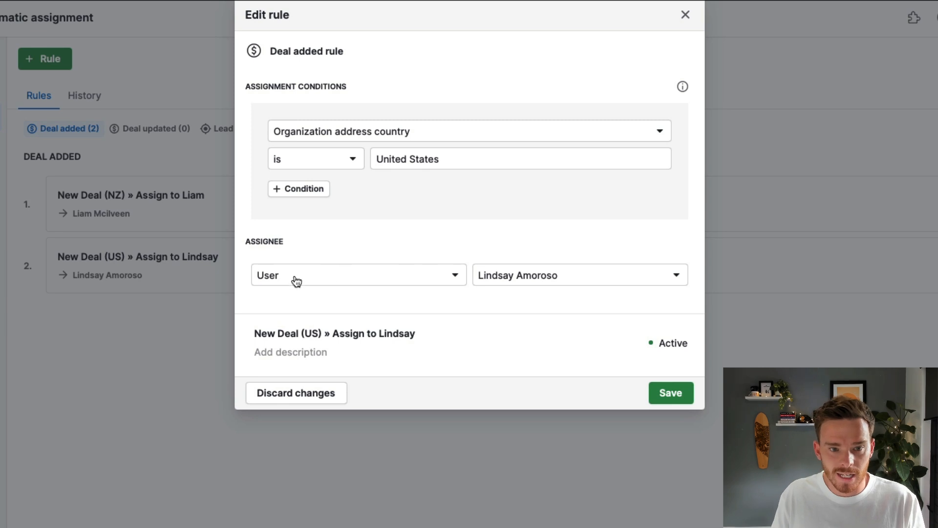
{"action": "mouse_move", "coordinate": [408, 247]}
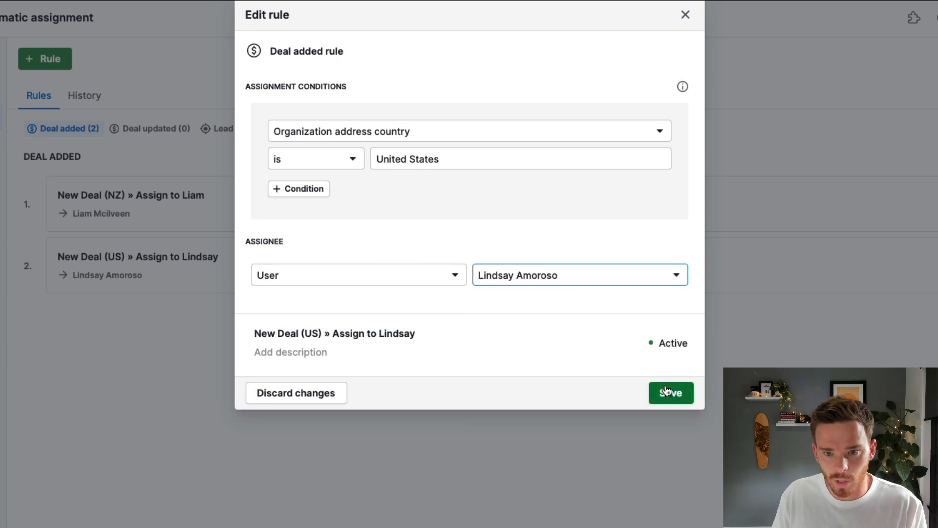
Step: Save the United States rule and start a new deal from quick-add
{"action": "left_click", "coordinate": [670, 392]}
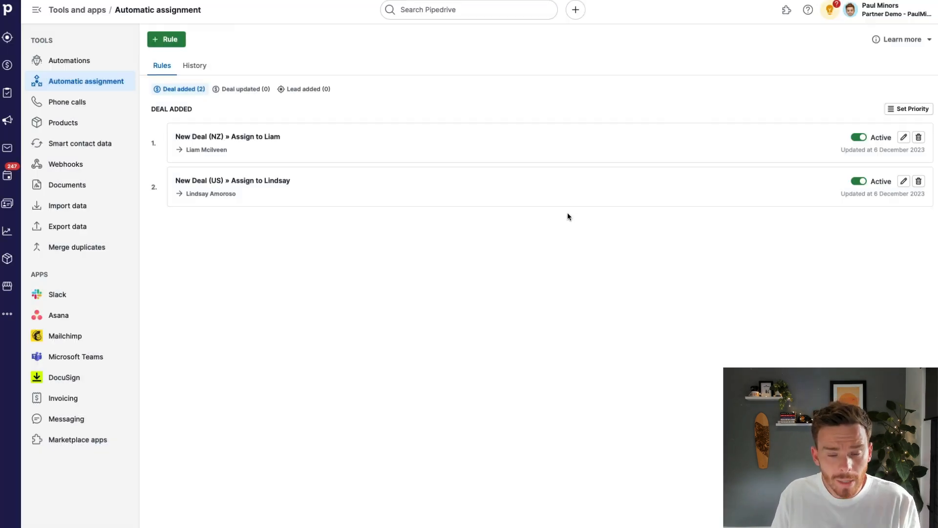
{"action": "mouse_move", "coordinate": [628, 19]}
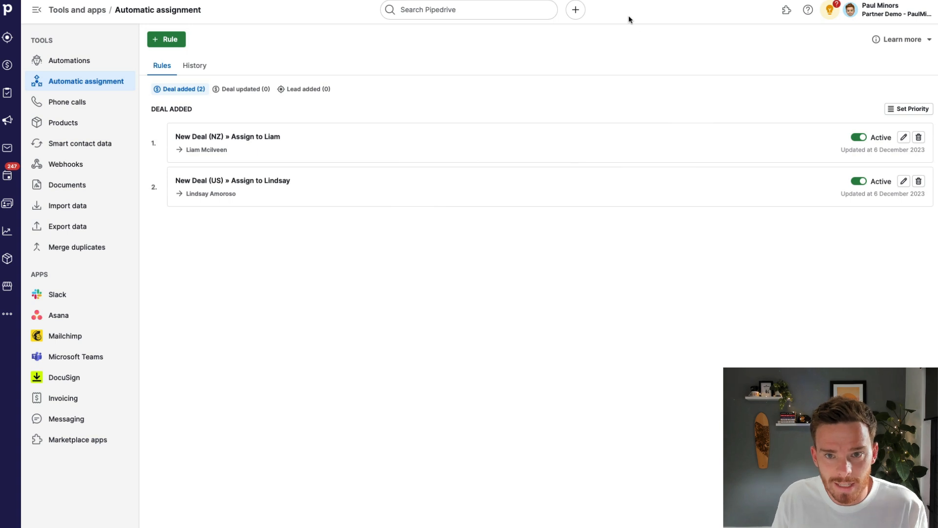
{"action": "left_click", "coordinate": [575, 10]}
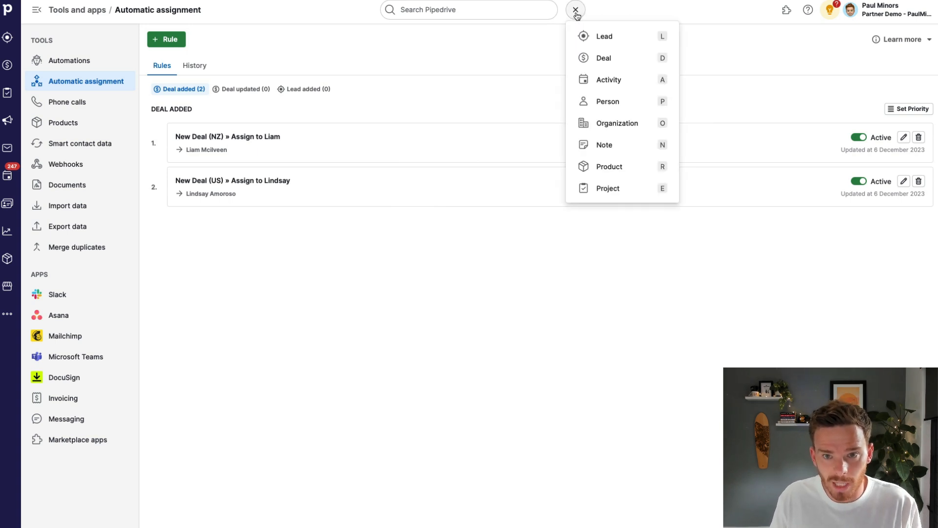
{"action": "left_click", "coordinate": [602, 58]}
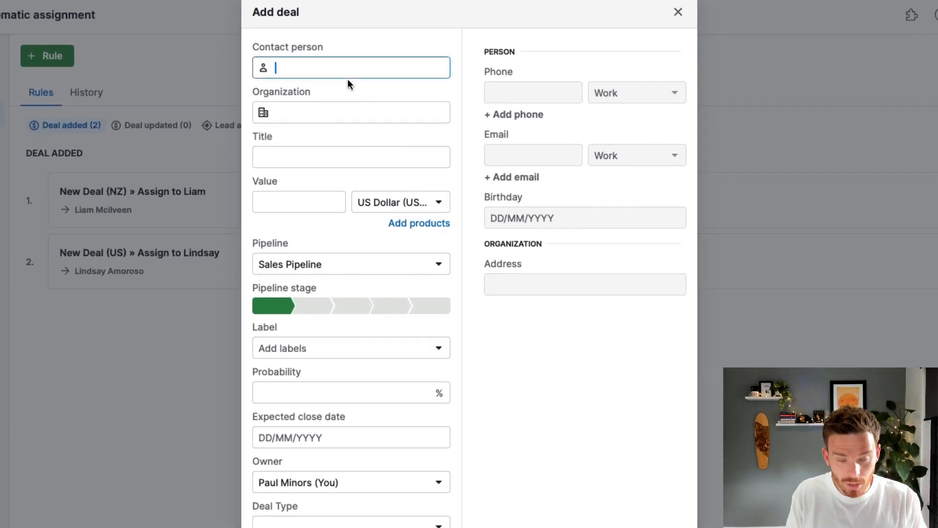
Step: Enter new contact James Smith and new organization Jame's Company
{"action": "type", "text": "James"}
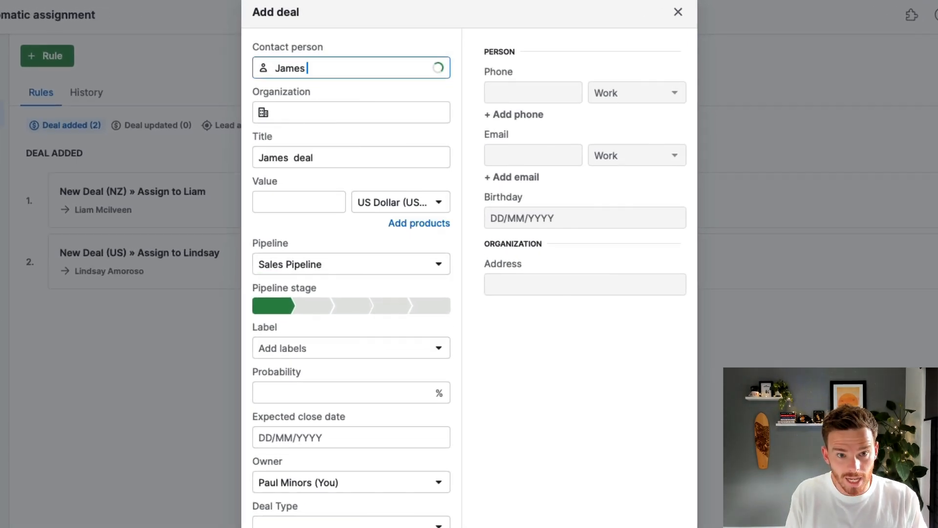
{"action": "type", "text": "Smith"}
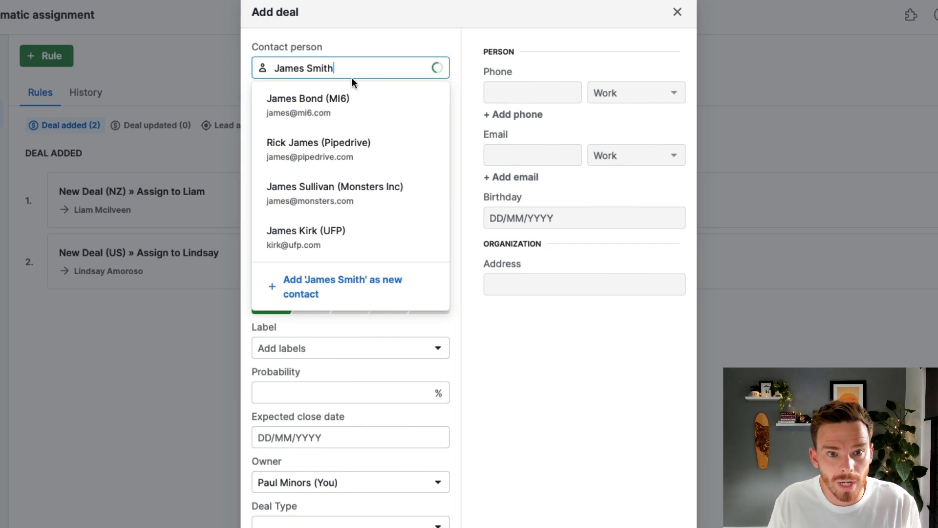
{"action": "left_click", "coordinate": [342, 286]}
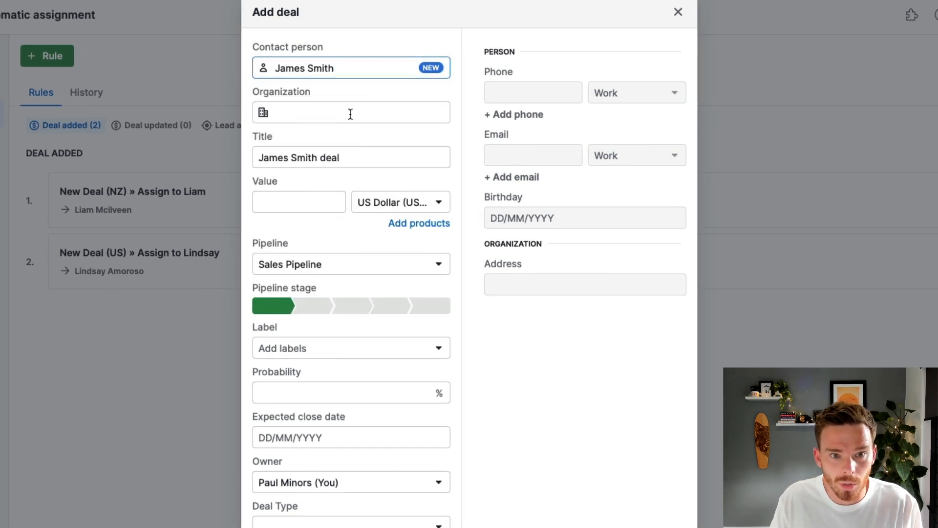
{"action": "left_click", "coordinate": [350, 112]}
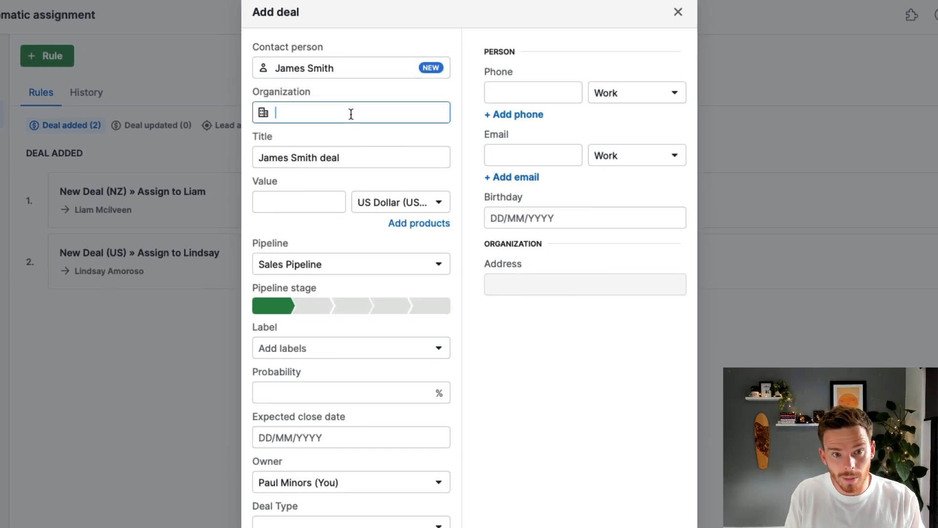
{"action": "type", "text": "Jame's Company"}
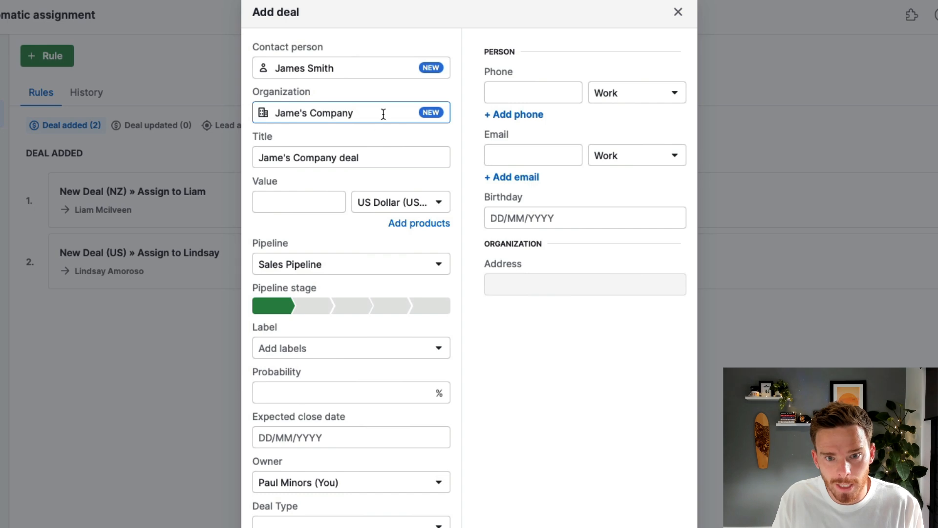
{"action": "left_click", "coordinate": [584, 284]}
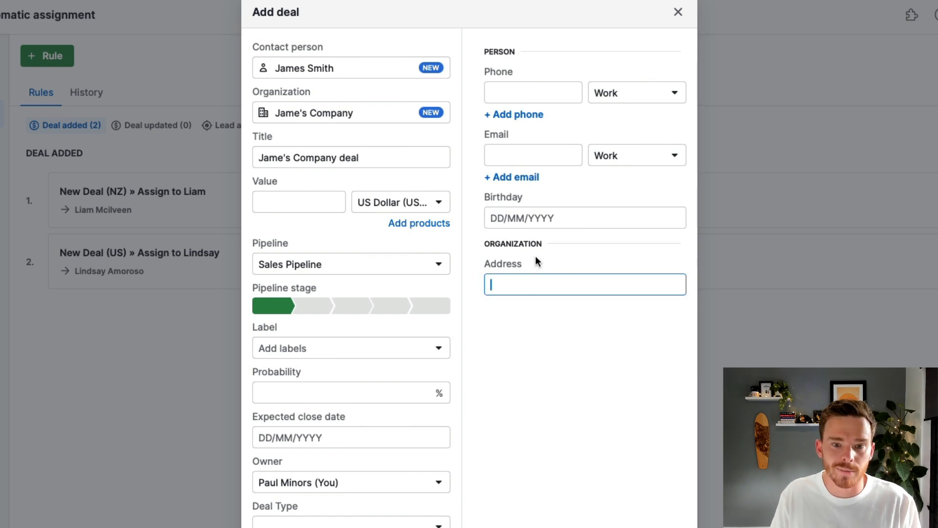
{"action": "mouse_move", "coordinate": [521, 285]}
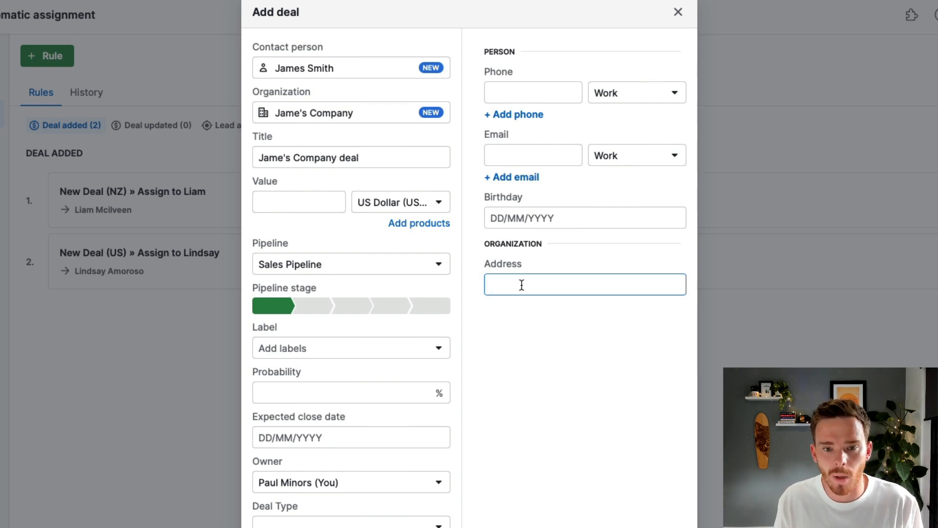
{"action": "left_click", "coordinate": [584, 284]}
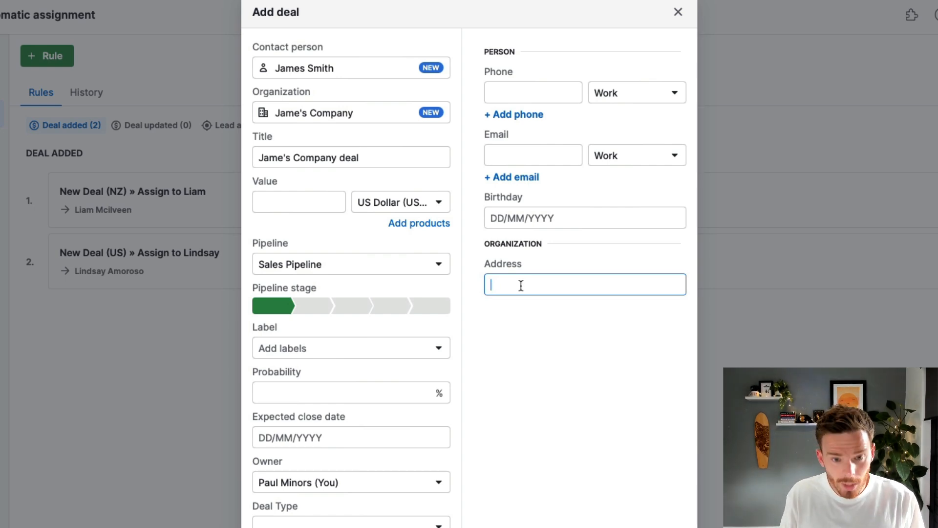
{"action": "type", "text": "10 browns bay road"}
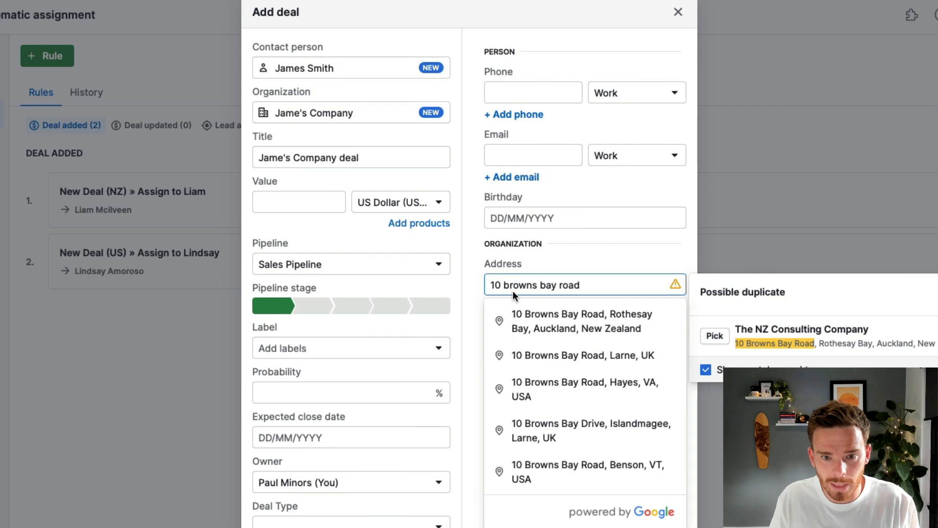
{"action": "left_click", "coordinate": [580, 320]}
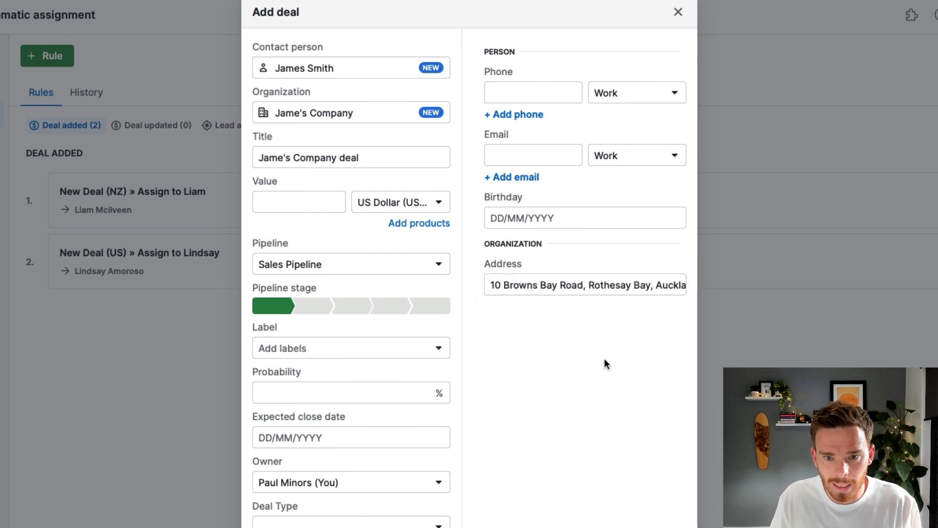
{"action": "mouse_move", "coordinate": [633, 341]}
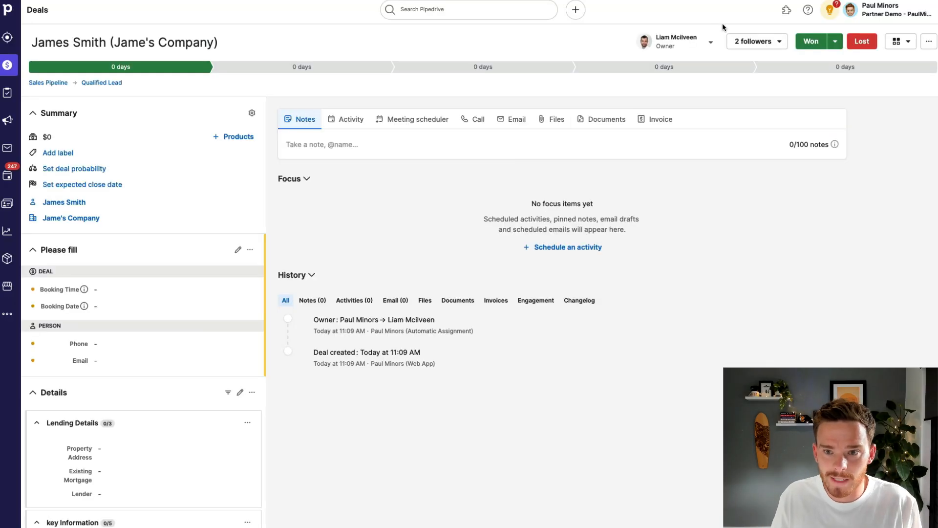
{"action": "left_click", "coordinate": [675, 41]}
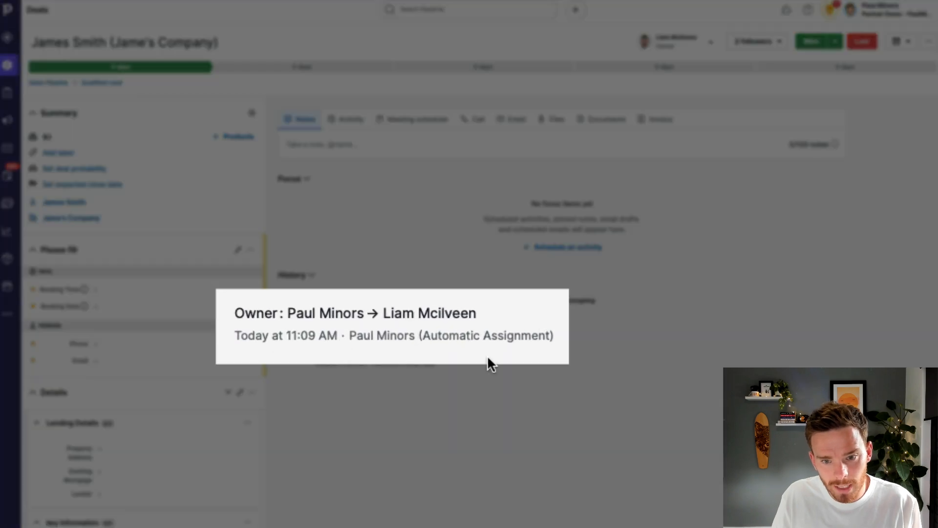
{"action": "mouse_move", "coordinate": [260, 312]}
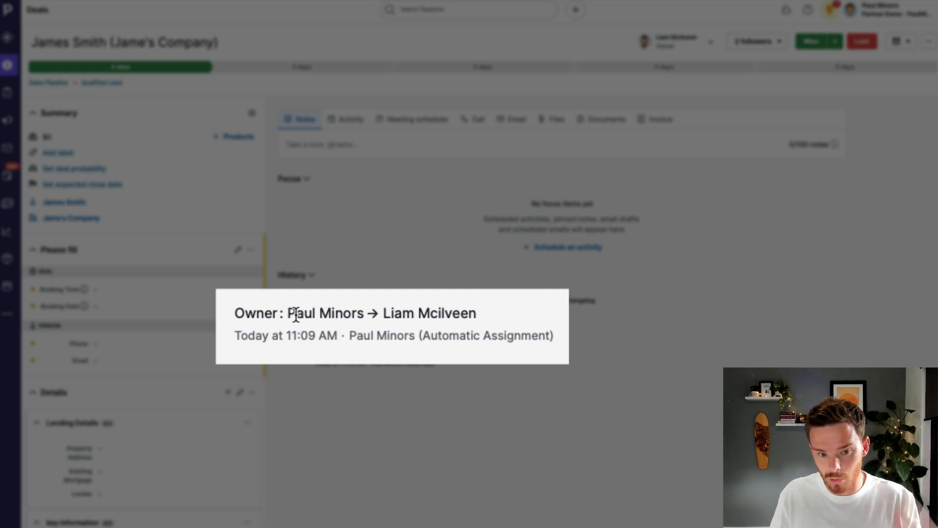
{"action": "mouse_move", "coordinate": [454, 315]}
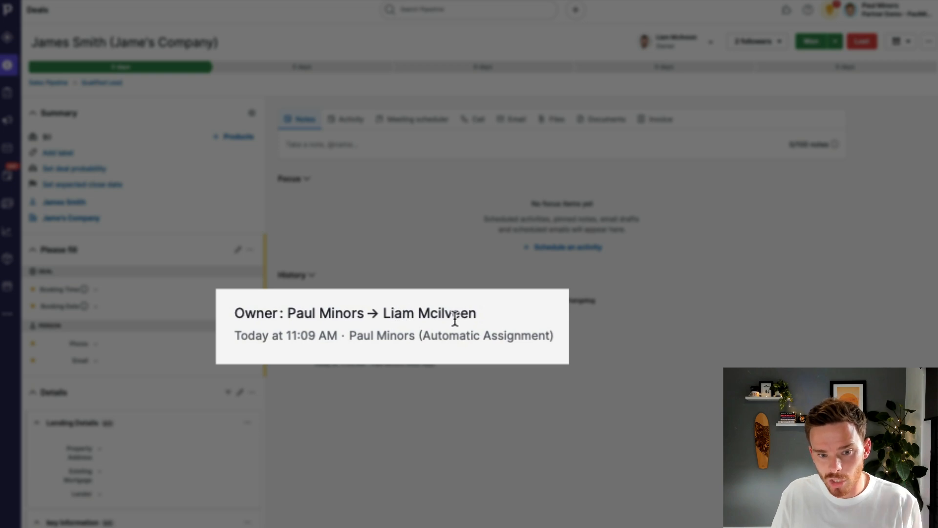
{"action": "left_click_drag", "start_coordinate": [452, 319], "coordinate": [553, 335]}
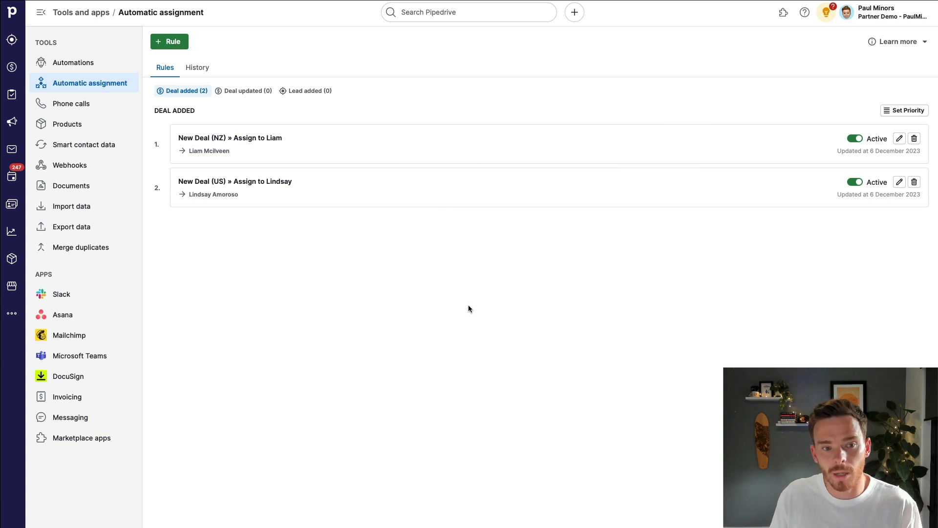
{"action": "mouse_move", "coordinate": [420, 291]}
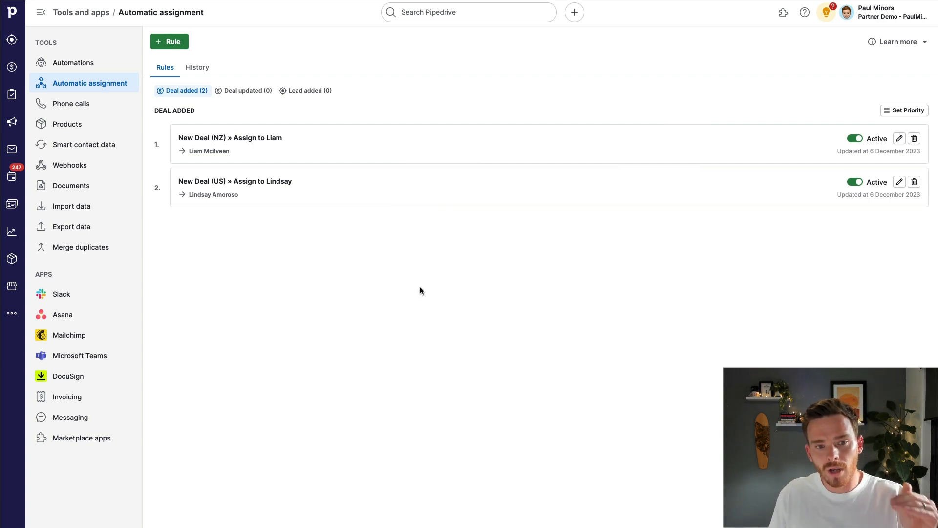
{"action": "mouse_move", "coordinate": [452, 165]}
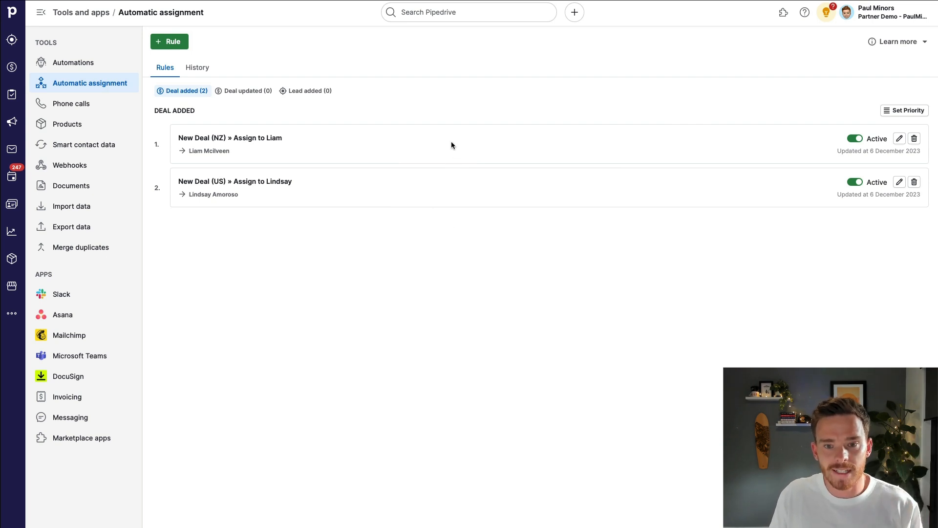
{"action": "mouse_move", "coordinate": [276, 147]}
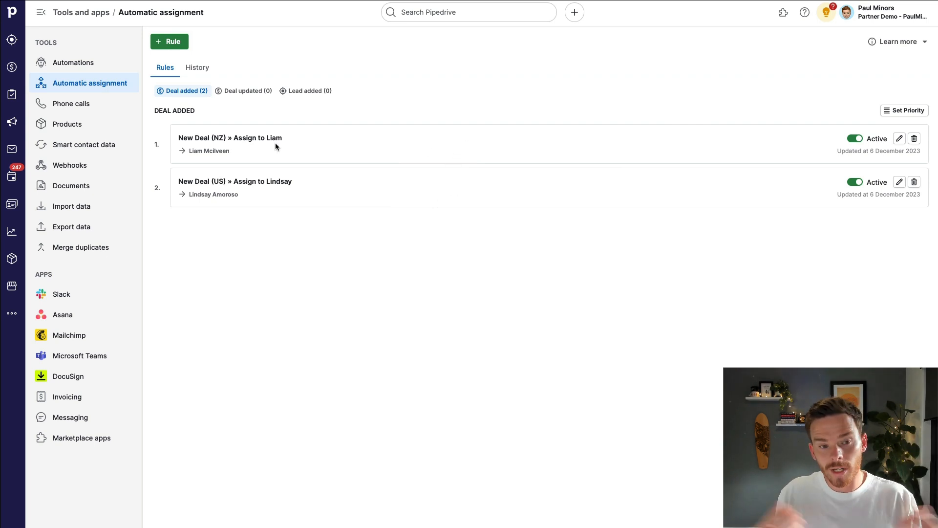
{"action": "mouse_move", "coordinate": [361, 154]}
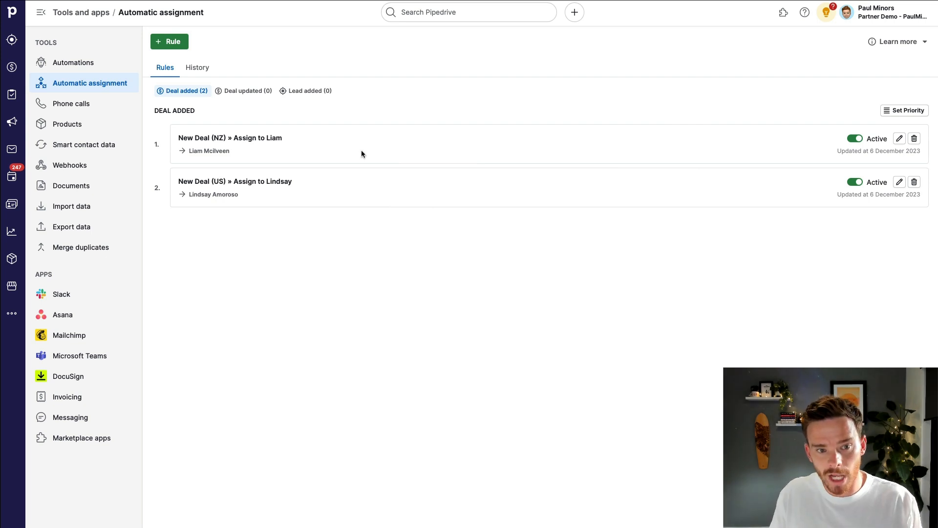
{"action": "mouse_move", "coordinate": [312, 153]}
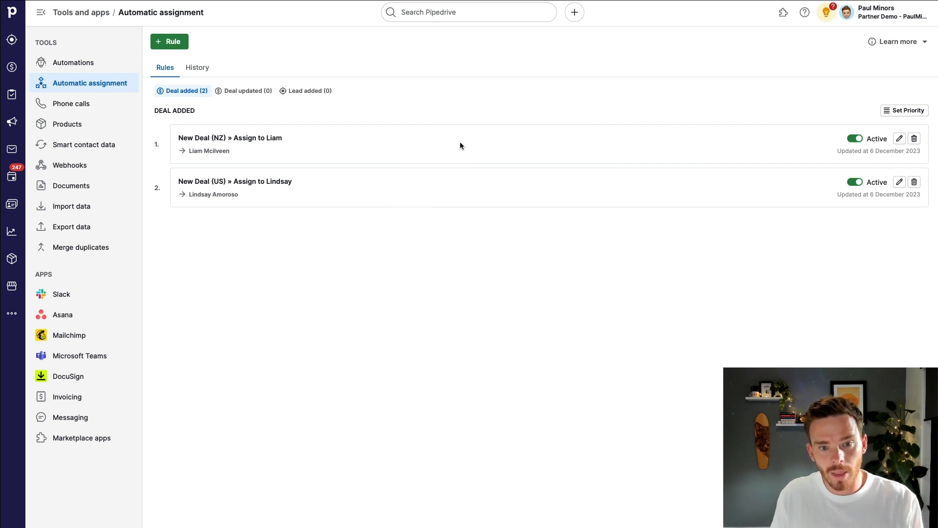
{"action": "mouse_move", "coordinate": [448, 148]}
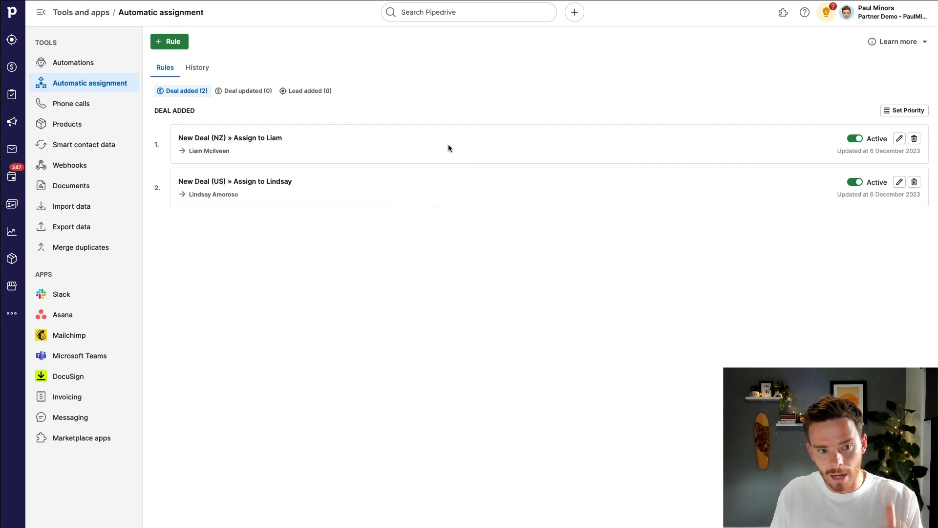
{"action": "mouse_move", "coordinate": [429, 192]}
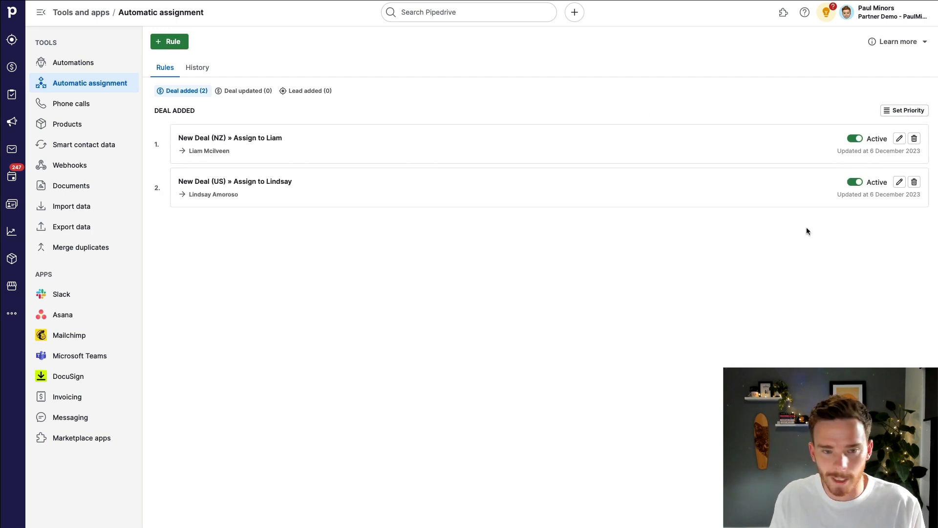
Step: Filter the assignment rules list to the Deal updated rules
{"action": "left_click", "coordinate": [243, 90]}
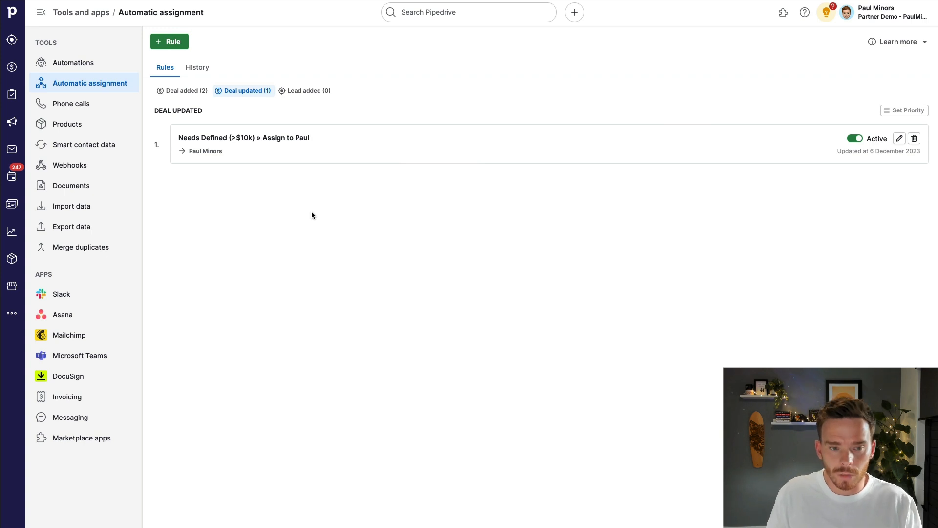
{"action": "mouse_move", "coordinate": [314, 194]}
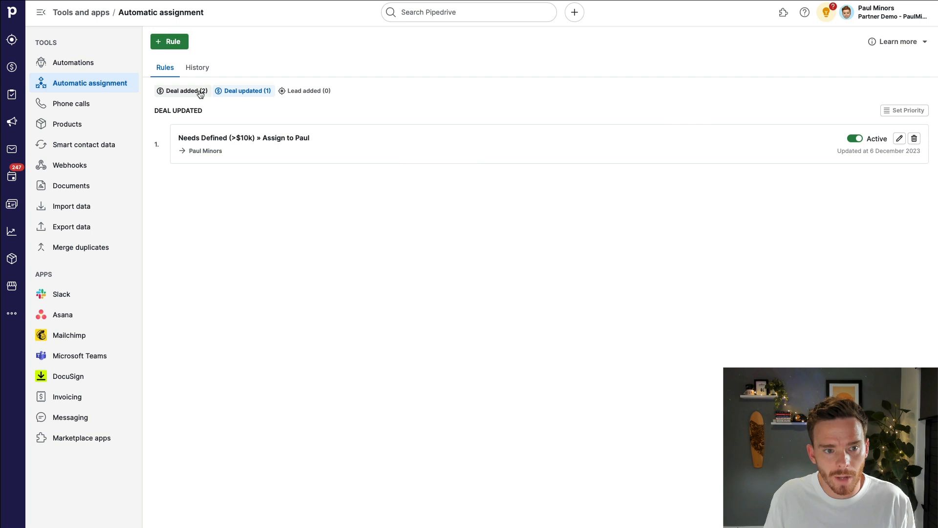
Step: Toggle the Deal added and Deal updated filters, then open the Needs Defined (>$10k) rule
{"action": "left_click", "coordinate": [186, 91]}
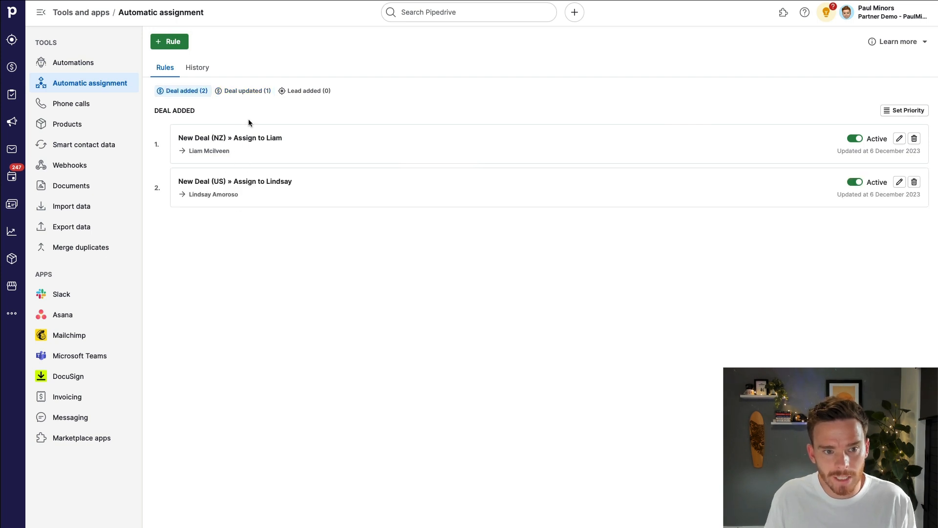
{"action": "left_click", "coordinate": [246, 91]}
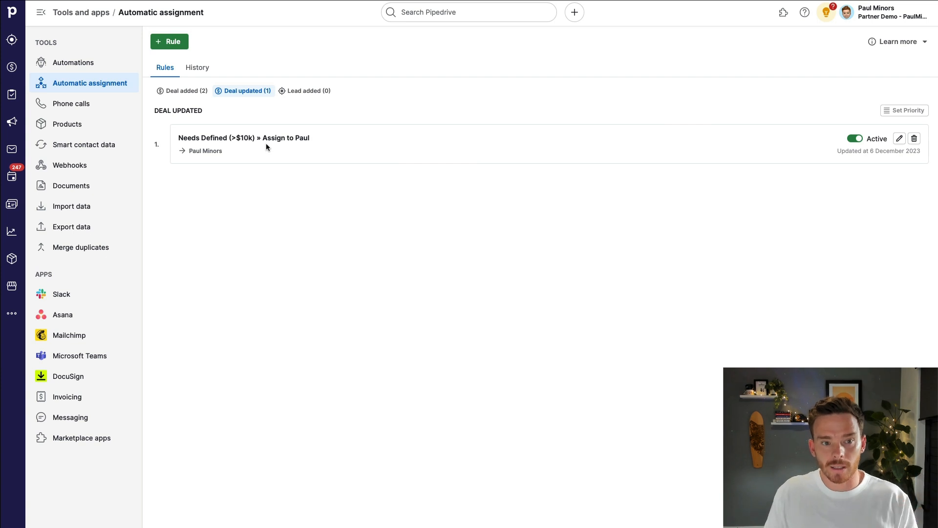
{"action": "left_click", "coordinate": [898, 138]}
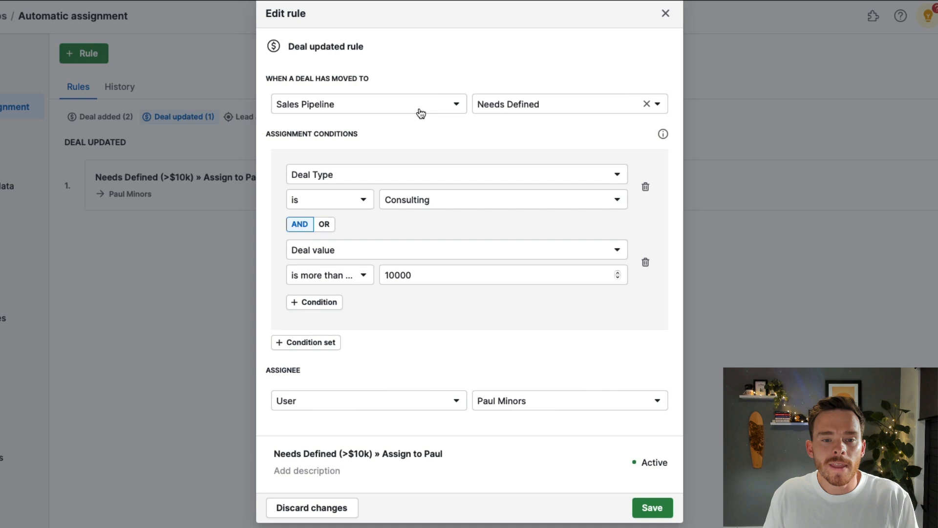
{"action": "left_click", "coordinate": [566, 103]}
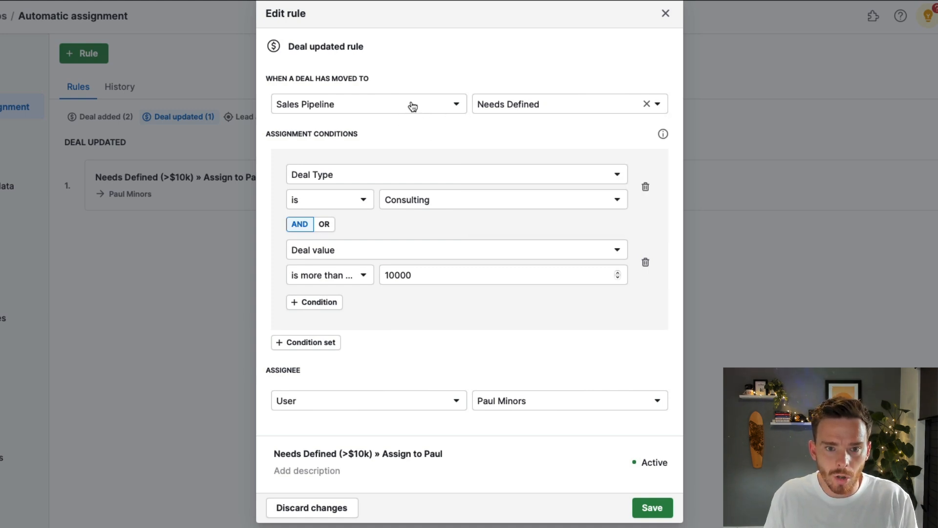
{"action": "mouse_move", "coordinate": [426, 77]}
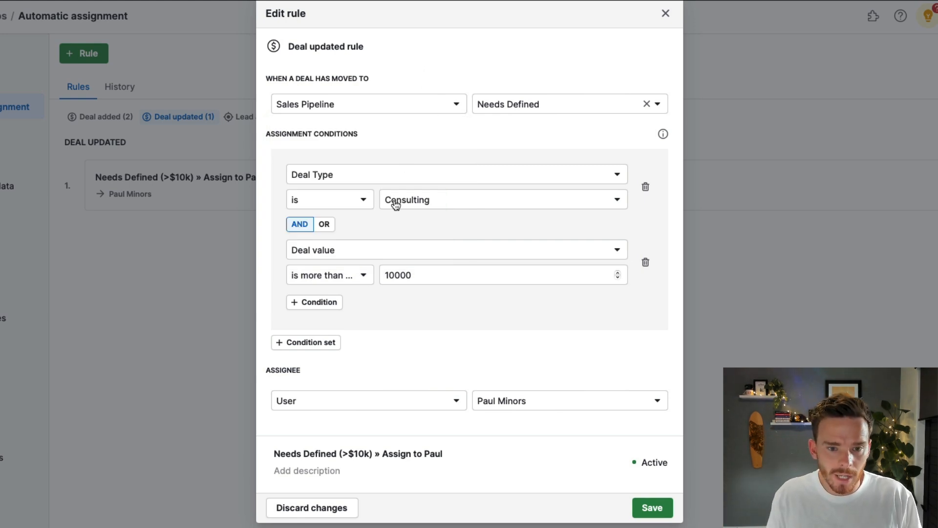
{"action": "mouse_move", "coordinate": [357, 181]}
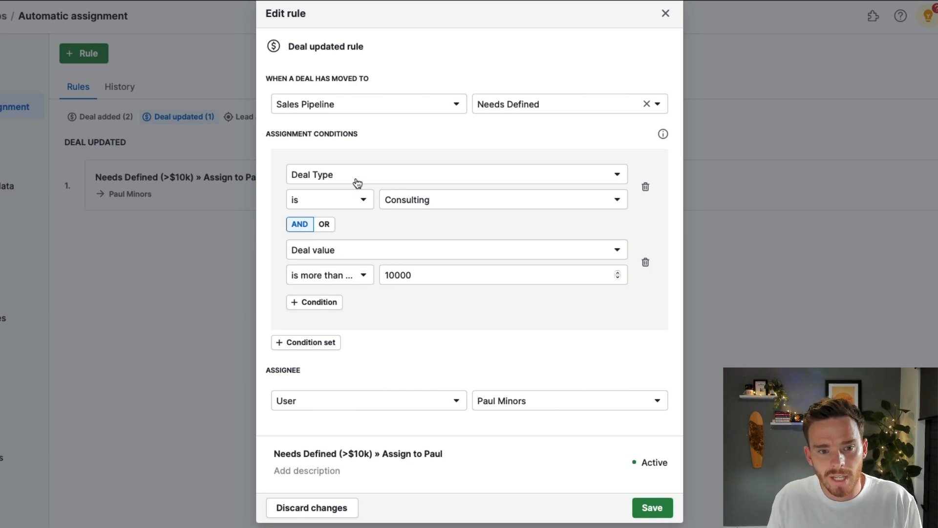
{"action": "left_click", "coordinate": [455, 174]}
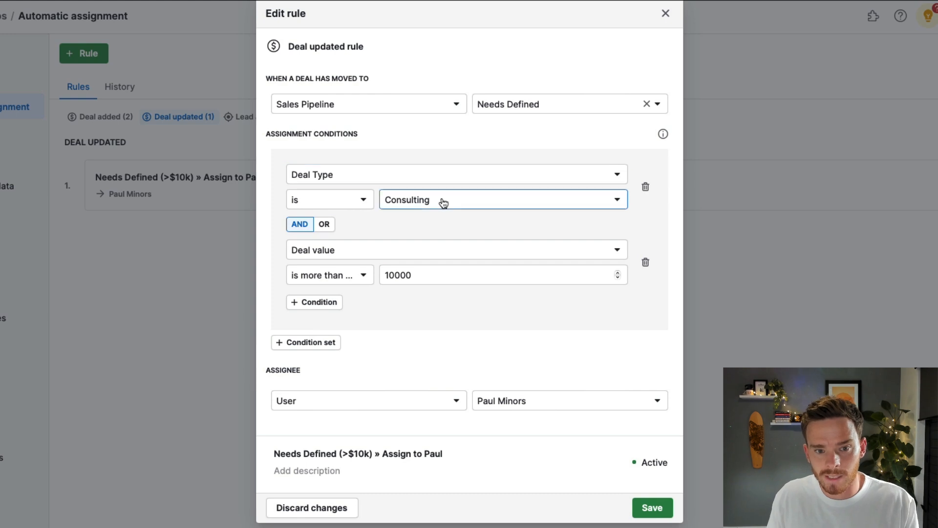
{"action": "left_click", "coordinate": [501, 200]}
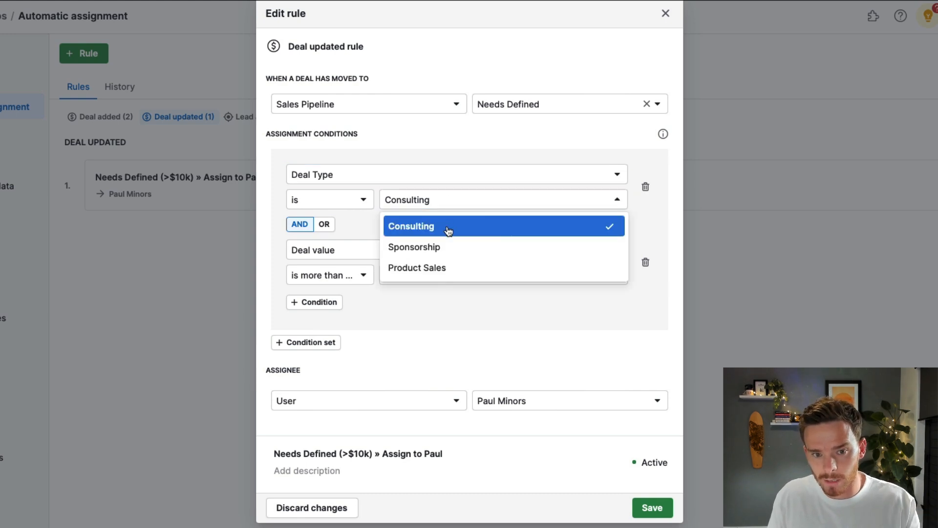
{"action": "left_click", "coordinate": [410, 225]}
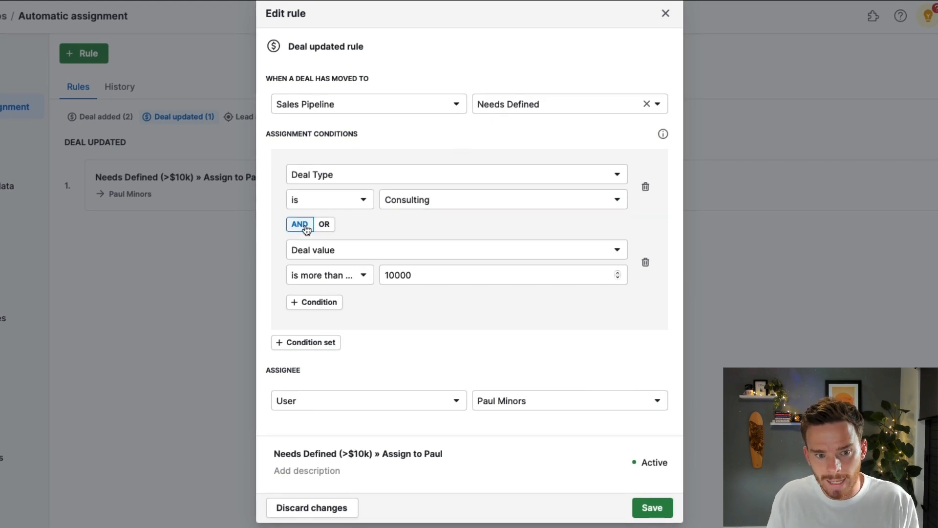
{"action": "left_click", "coordinate": [455, 250]}
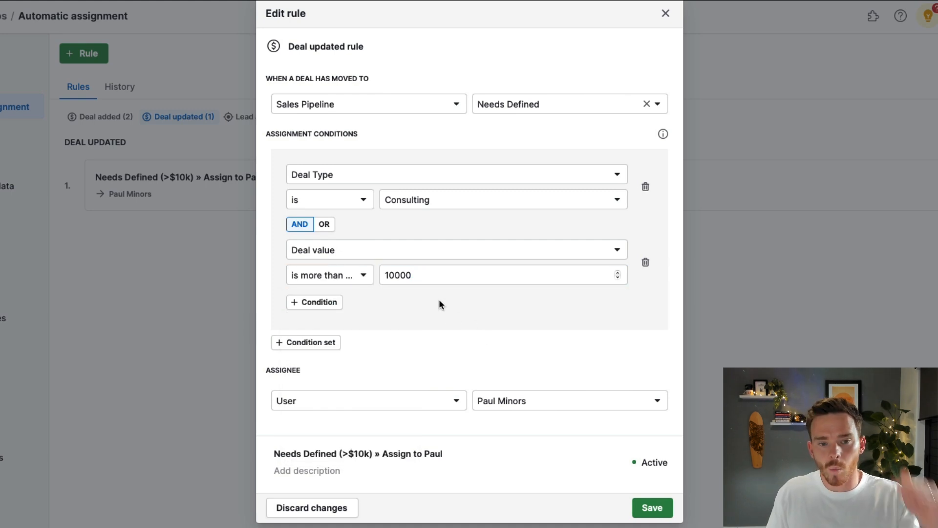
{"action": "mouse_move", "coordinate": [354, 251]}
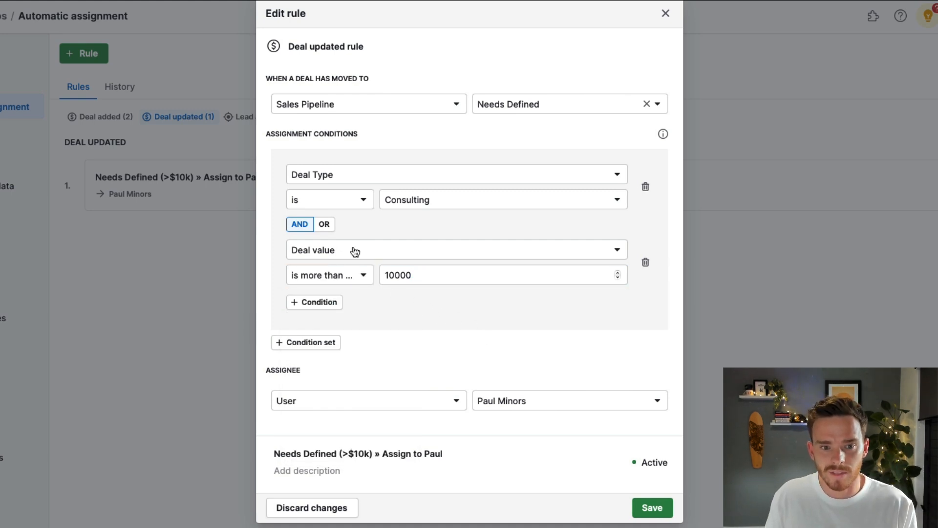
{"action": "mouse_move", "coordinate": [323, 186]}
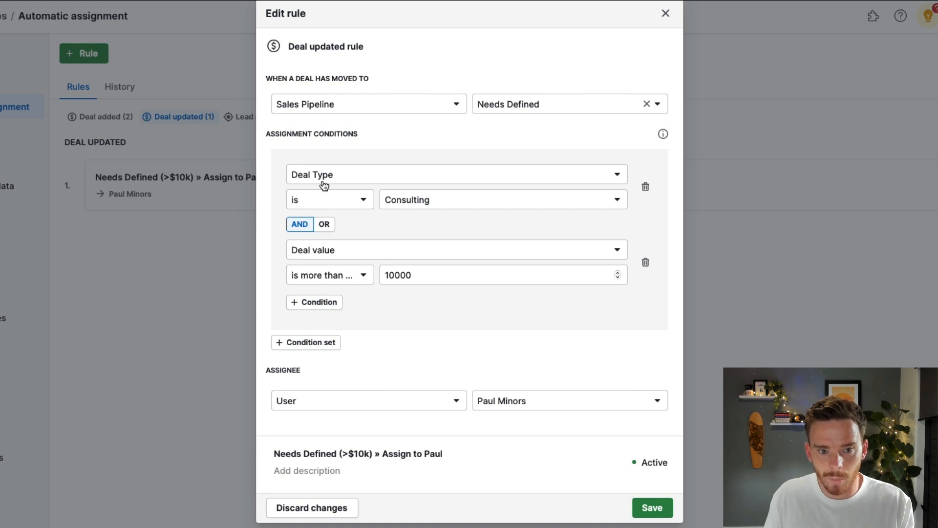
{"action": "mouse_move", "coordinate": [411, 266]}
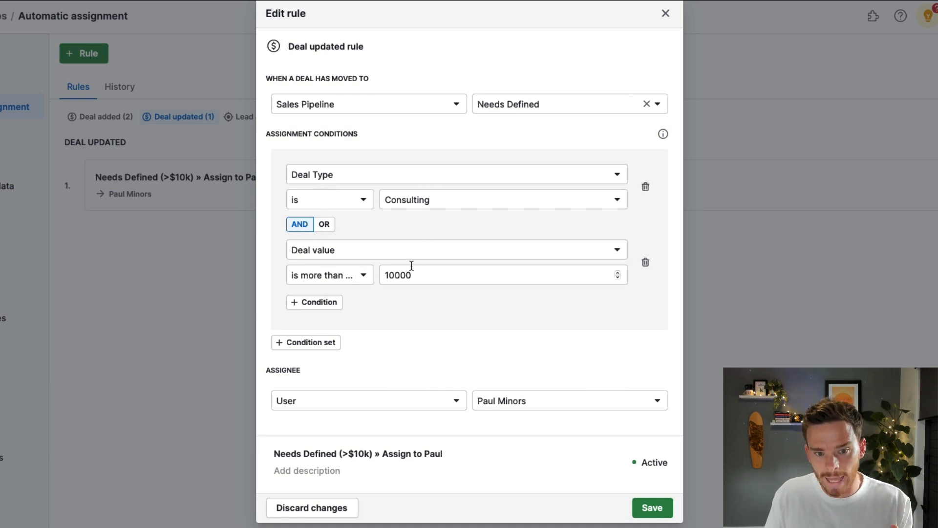
{"action": "mouse_move", "coordinate": [314, 212]}
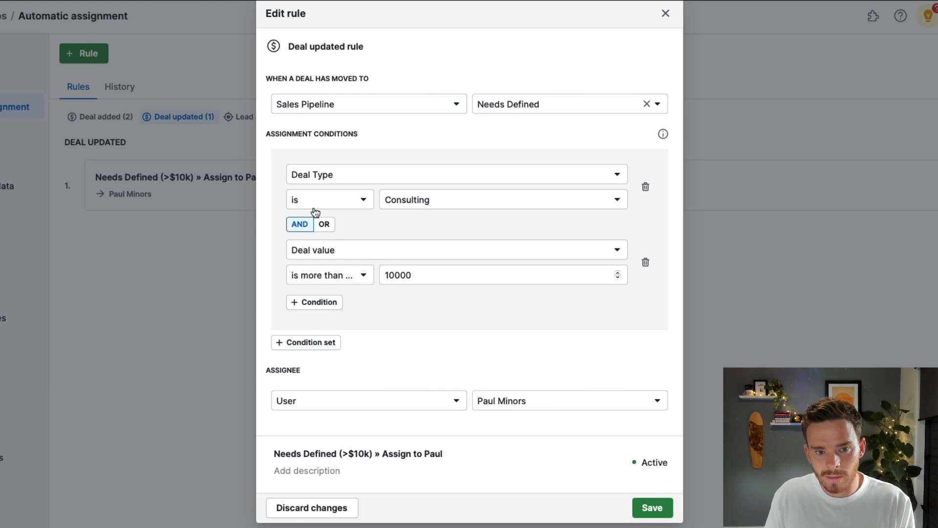
{"action": "left_click", "coordinate": [324, 224]}
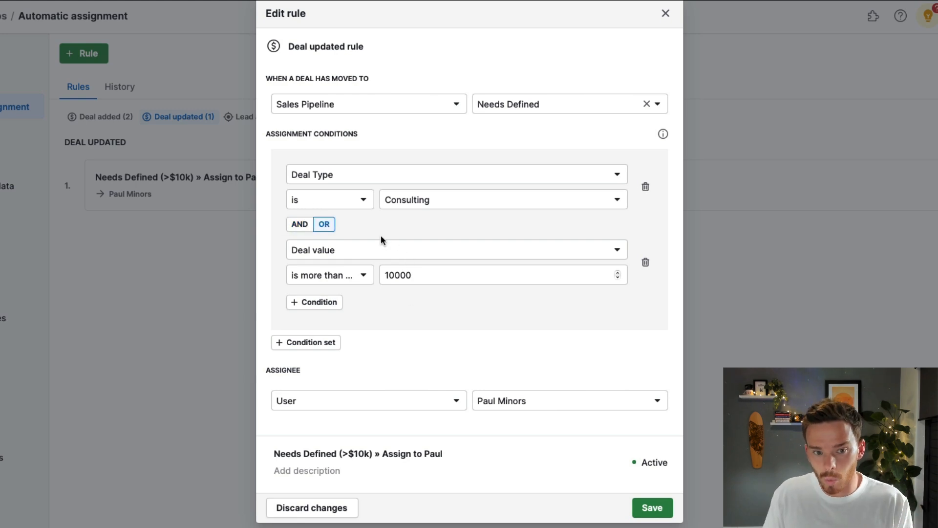
{"action": "mouse_move", "coordinate": [407, 234]}
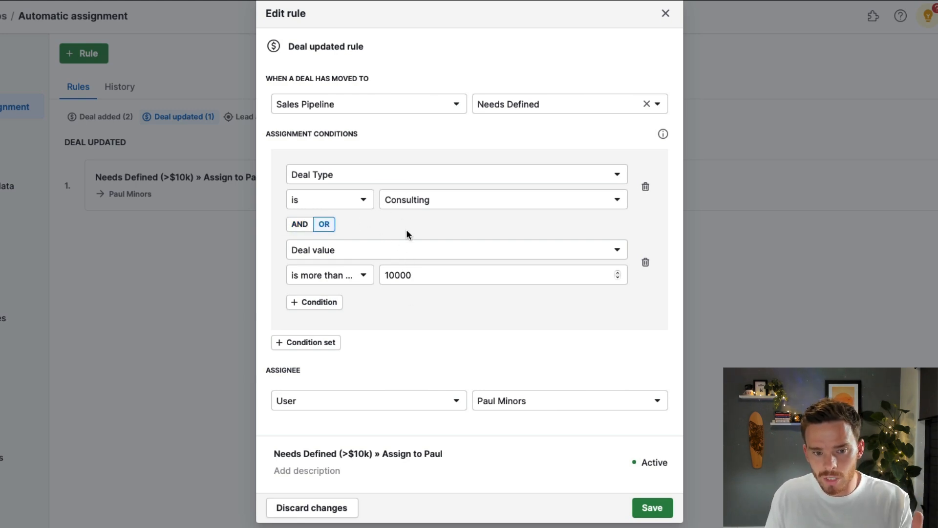
{"action": "left_click", "coordinate": [299, 224]}
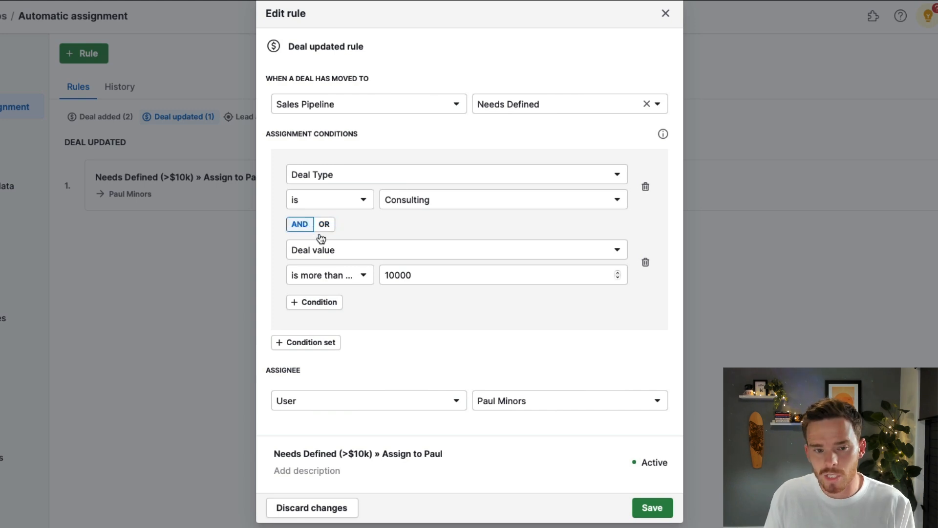
{"action": "mouse_move", "coordinate": [473, 234]}
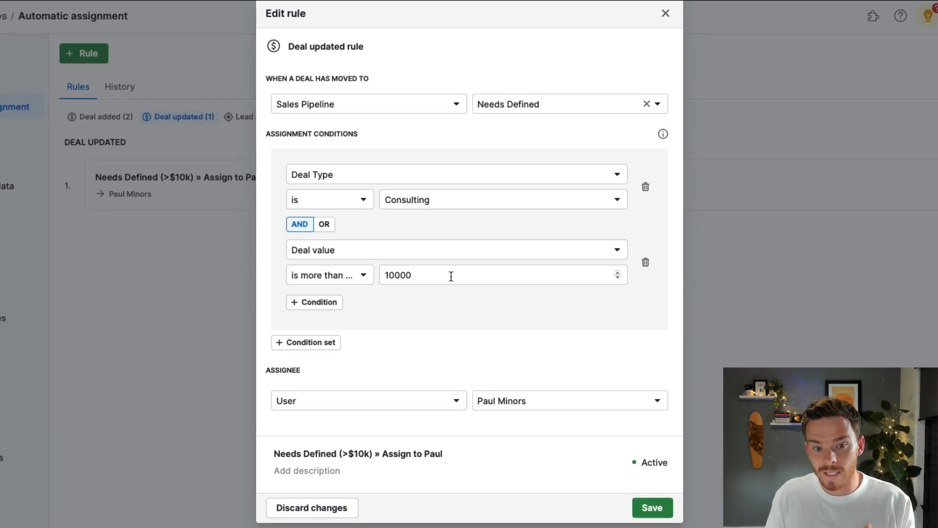
{"action": "mouse_move", "coordinate": [565, 404]}
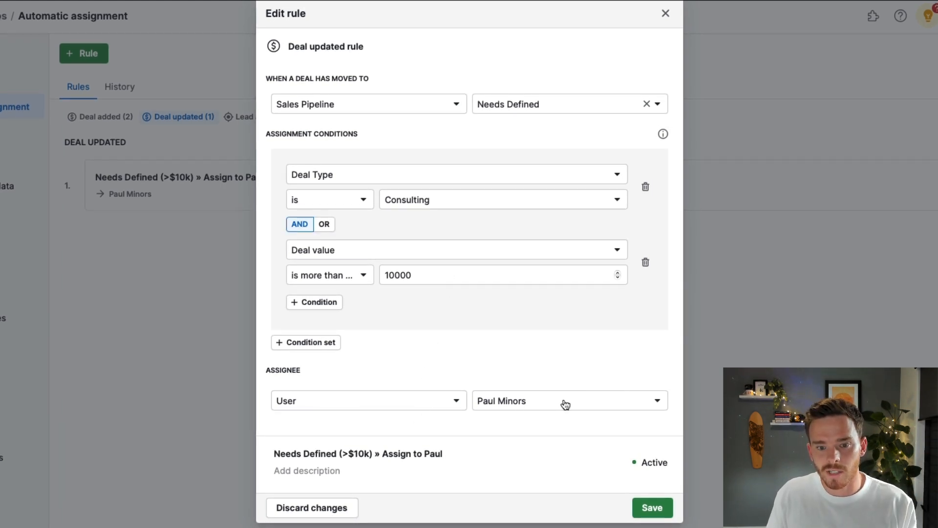